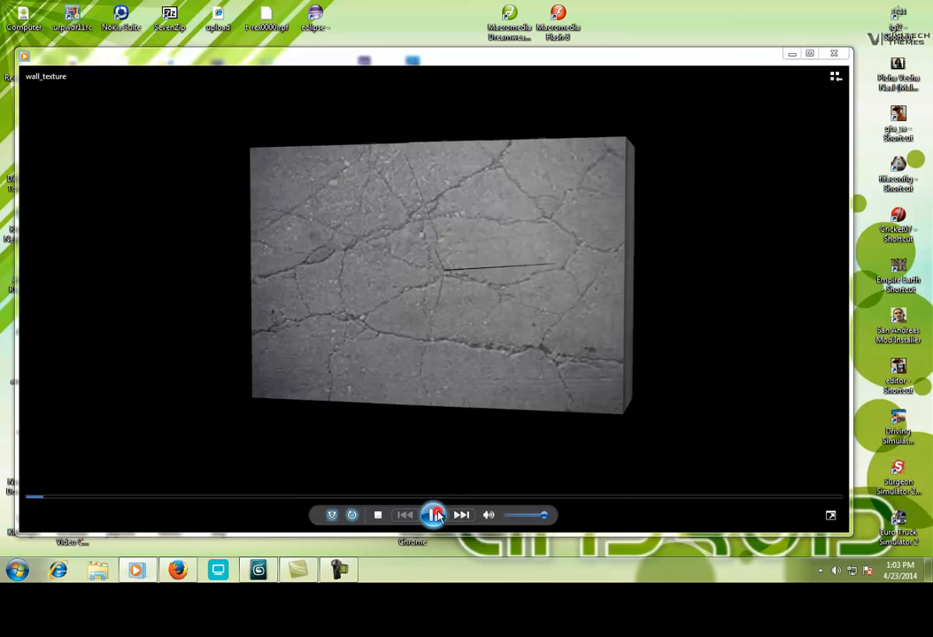
Play and pause the wall_texture shattering clip, then close Windows Media Player
click(432, 514)
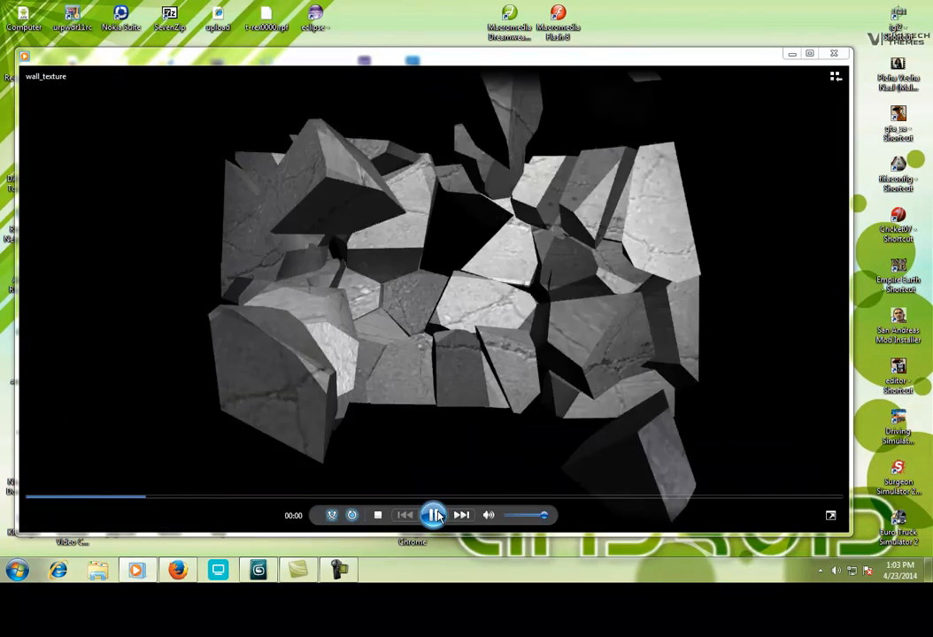
click(434, 515)
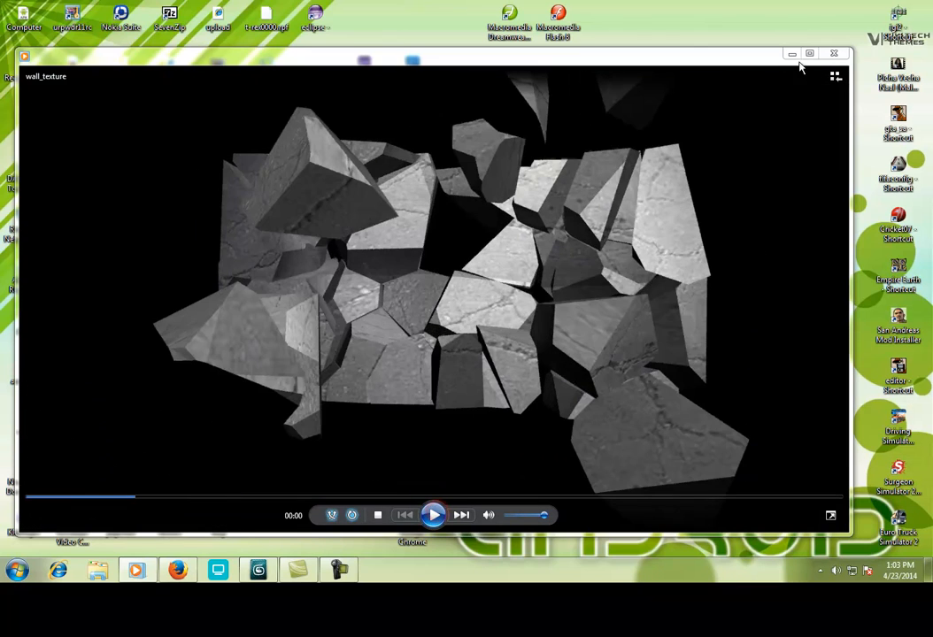
click(832, 53)
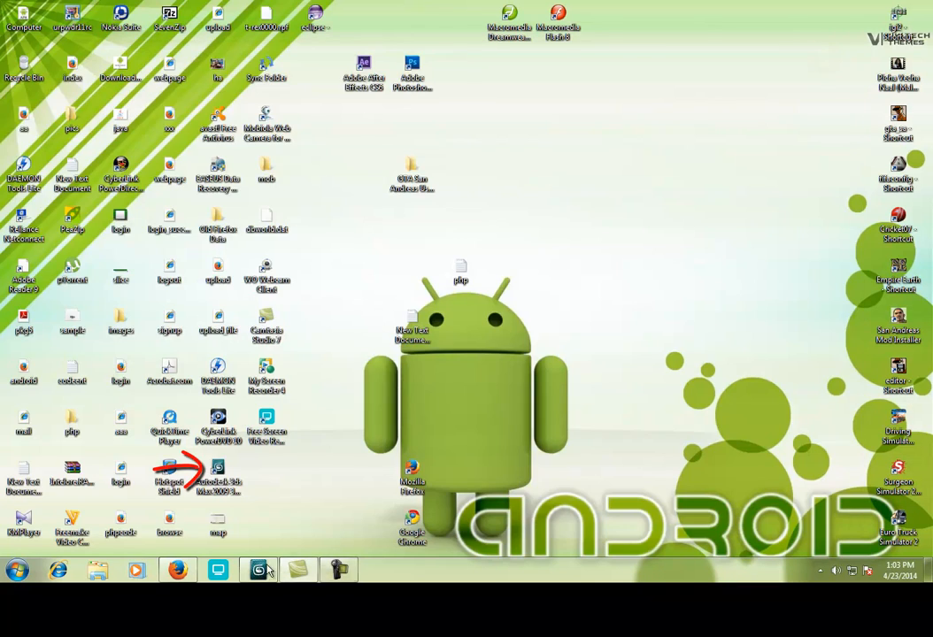
Launch 3ds Max and reset it, discarding the T-rex scene for an empty one
click(257, 570)
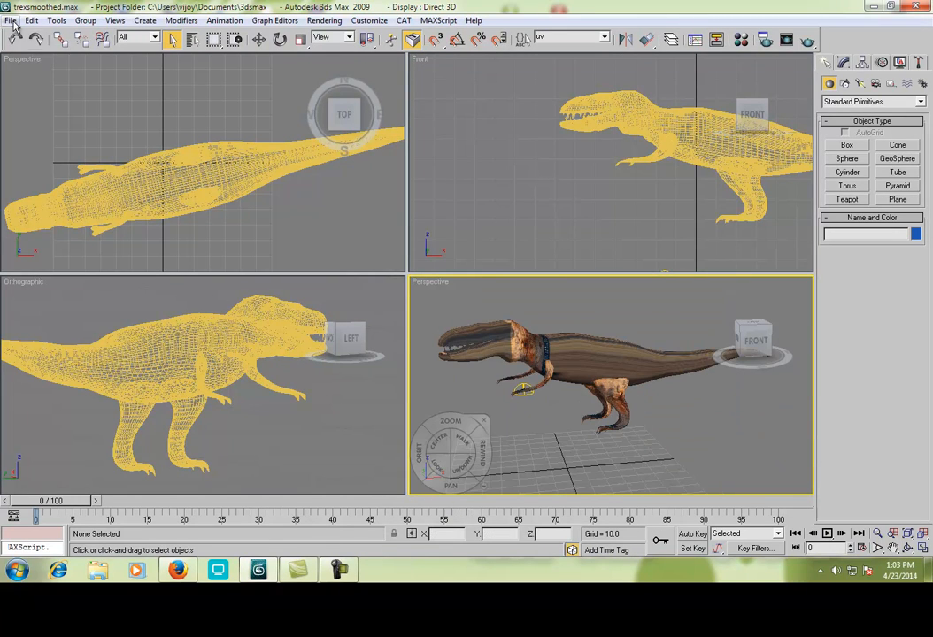
click(10, 22)
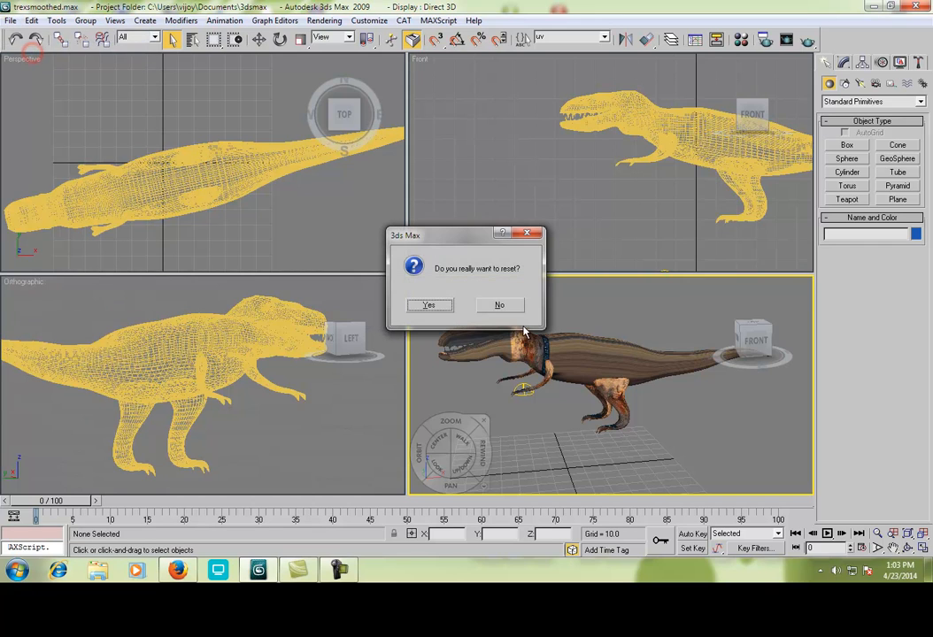
click(428, 305)
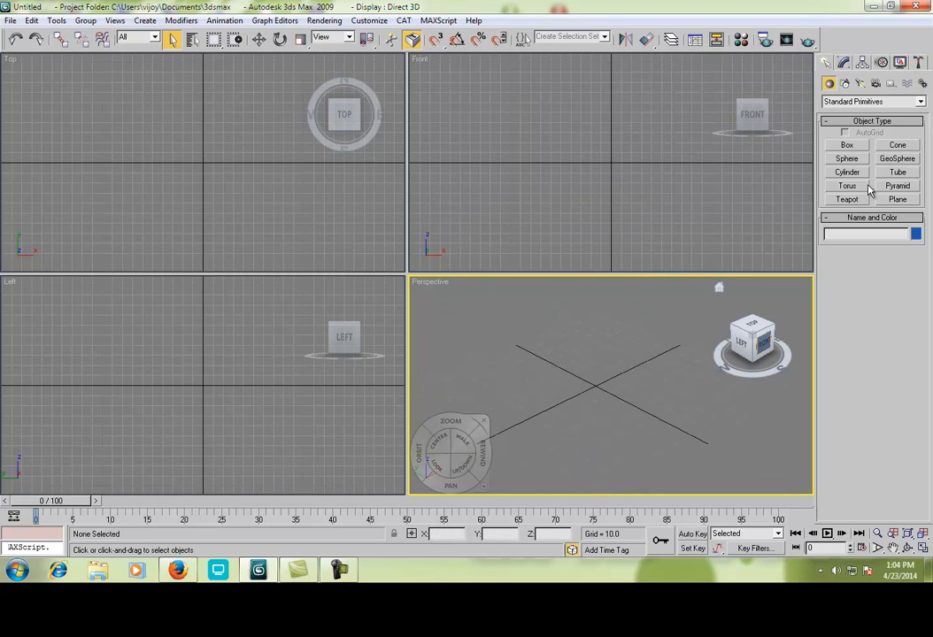
Create Box01 as a thin, tall wall panel in the Perspective viewport
click(846, 145)
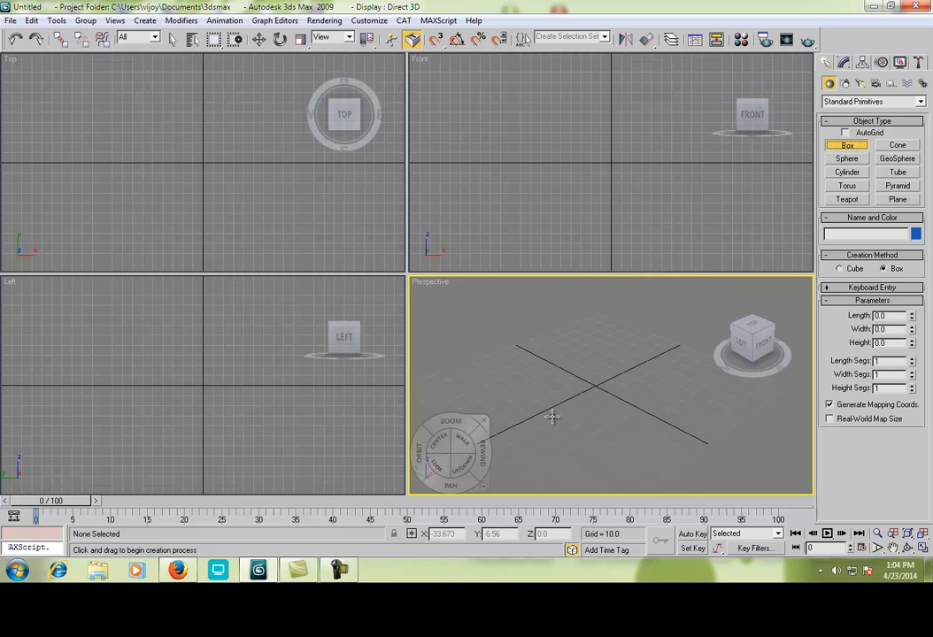
drag(549, 410, 651, 363)
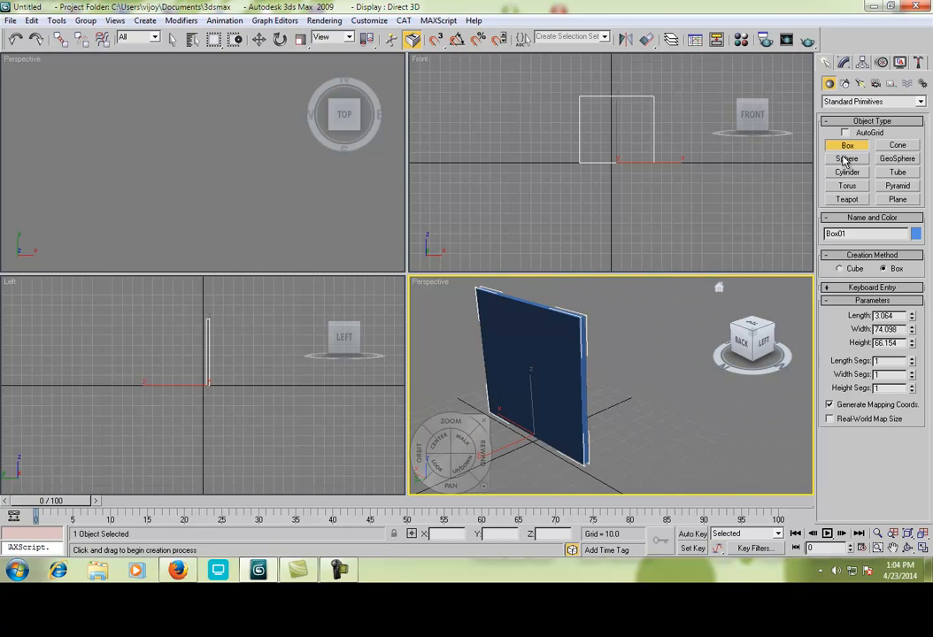
Create Sphere01 and move it in front of and to the left of the wall
click(846, 159)
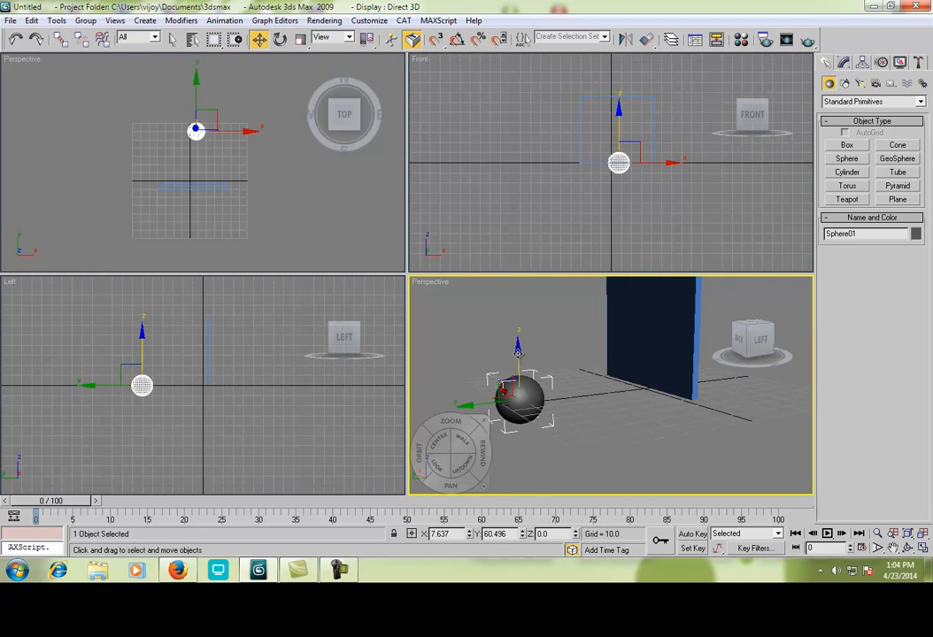
drag(517, 399, 517, 340)
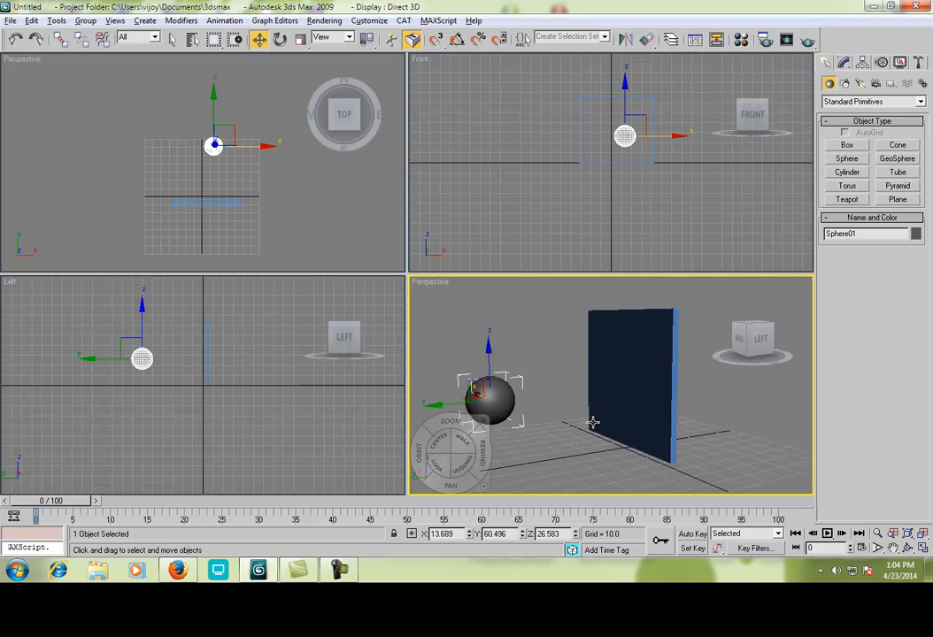
drag(593, 423, 577, 409)
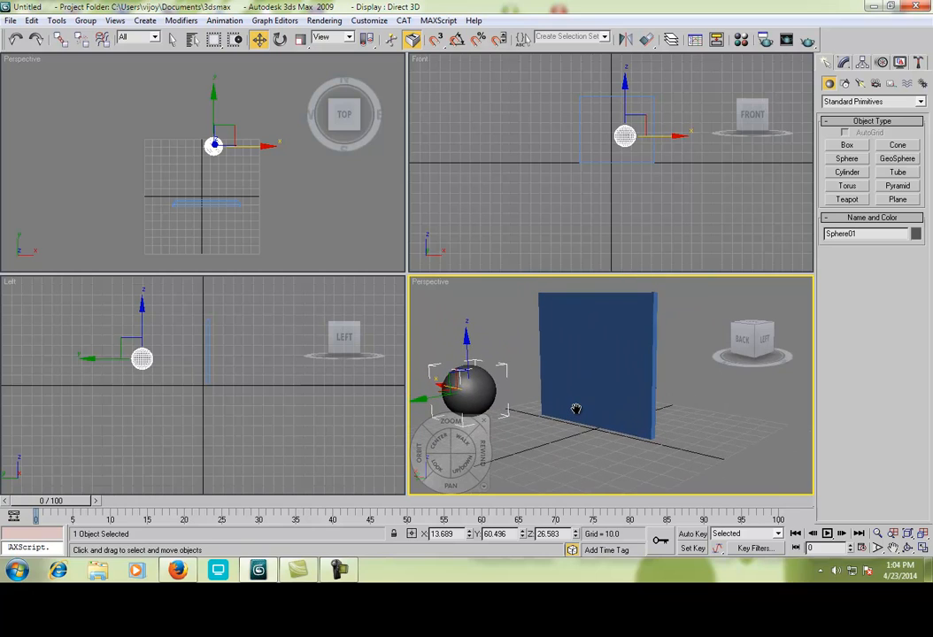
mouse_move(574, 408)
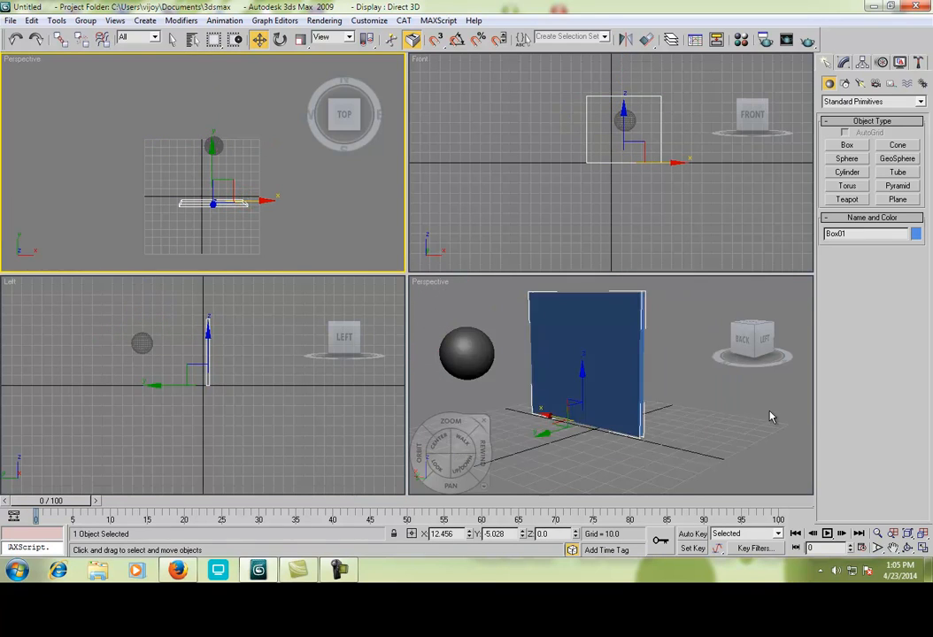
Keyframe the sphere with Auto Key so it travels into the wall, scrubbing to verify
click(770, 418)
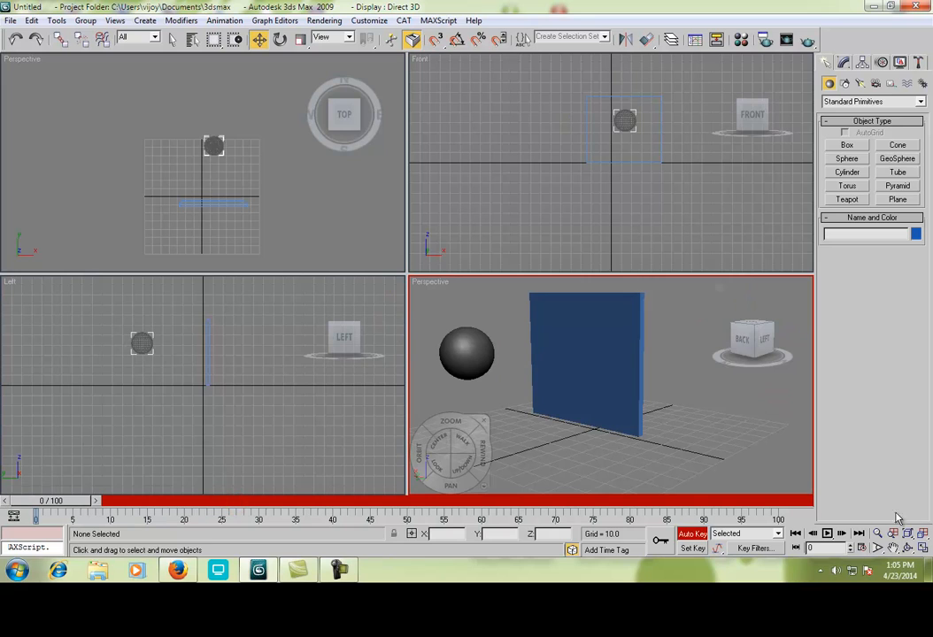
click(825, 533)
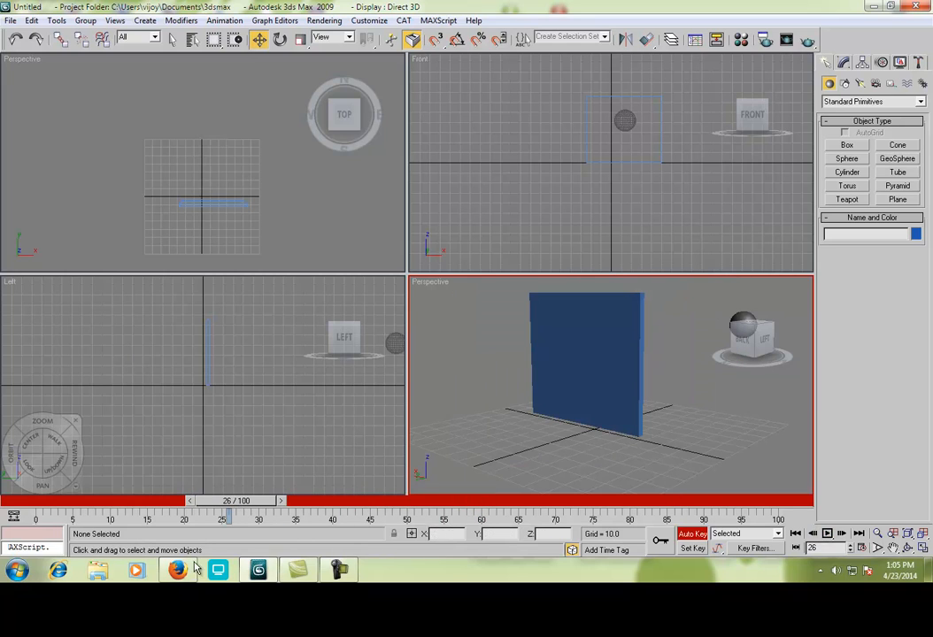
drag(227, 501, 56, 501)
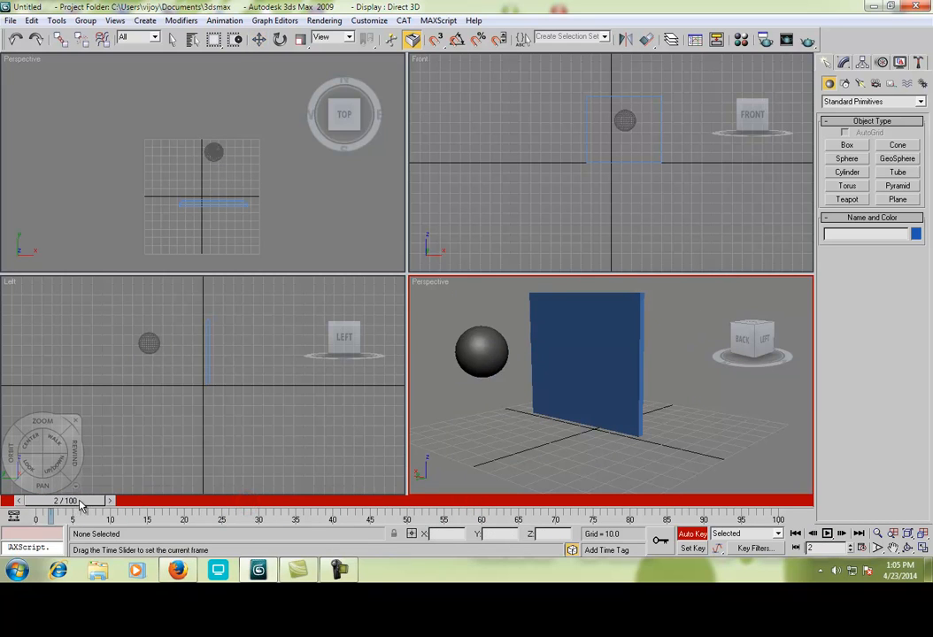
drag(80, 501, 113, 501)
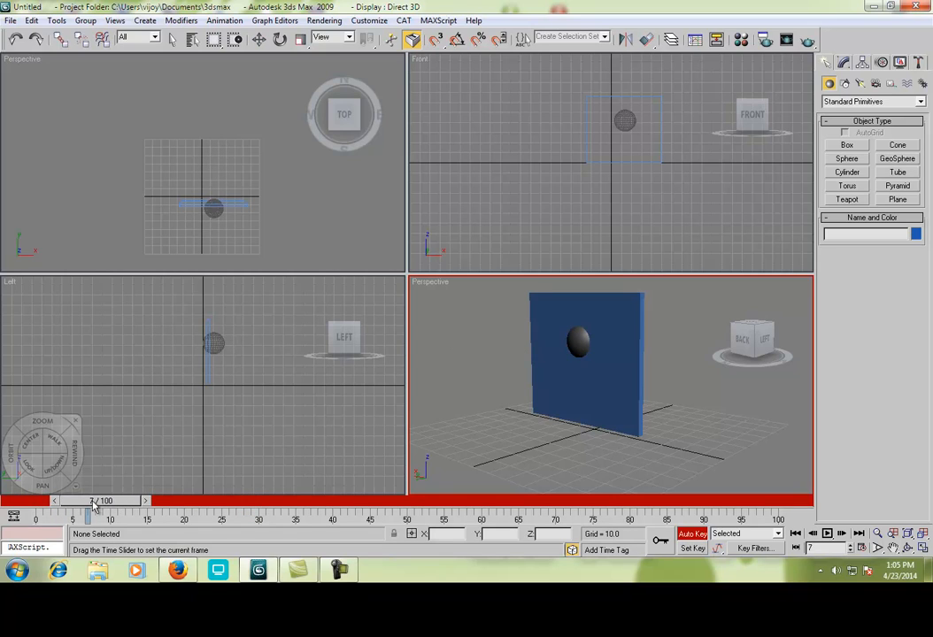
drag(89, 500, 106, 499)
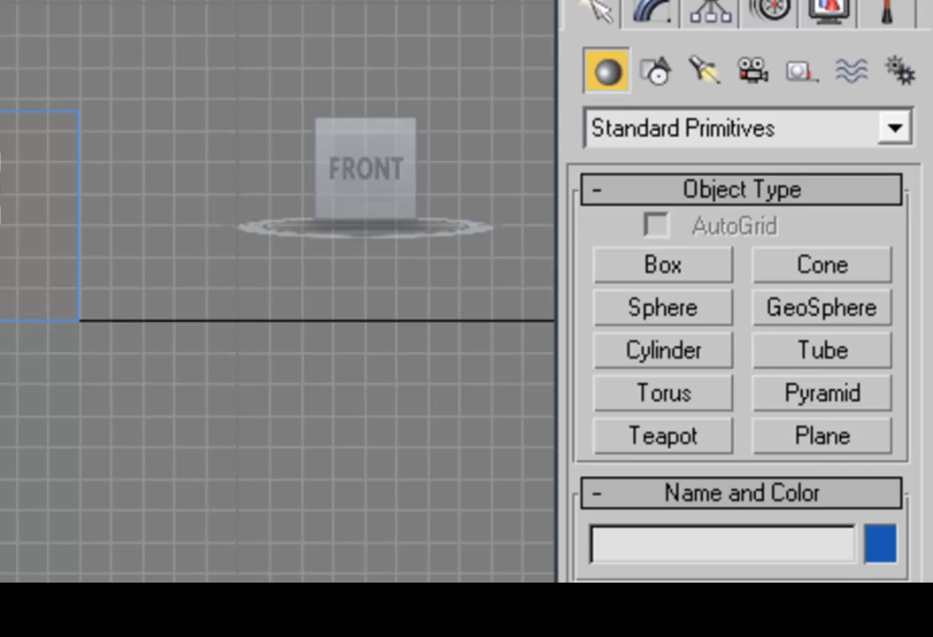
Choose the RayFire category in the Create panel to bring up the RayFire floater
click(896, 127)
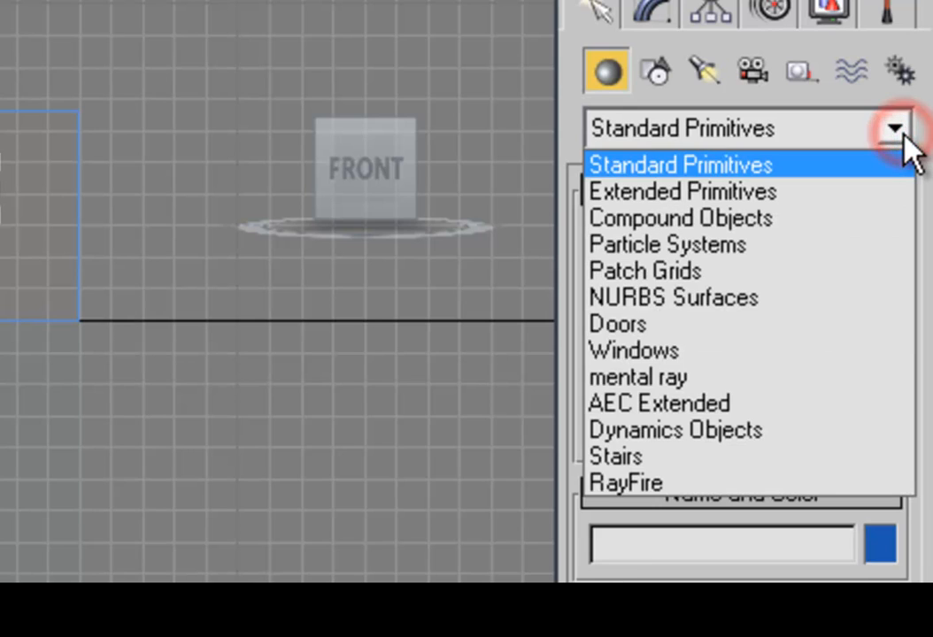
click(680, 165)
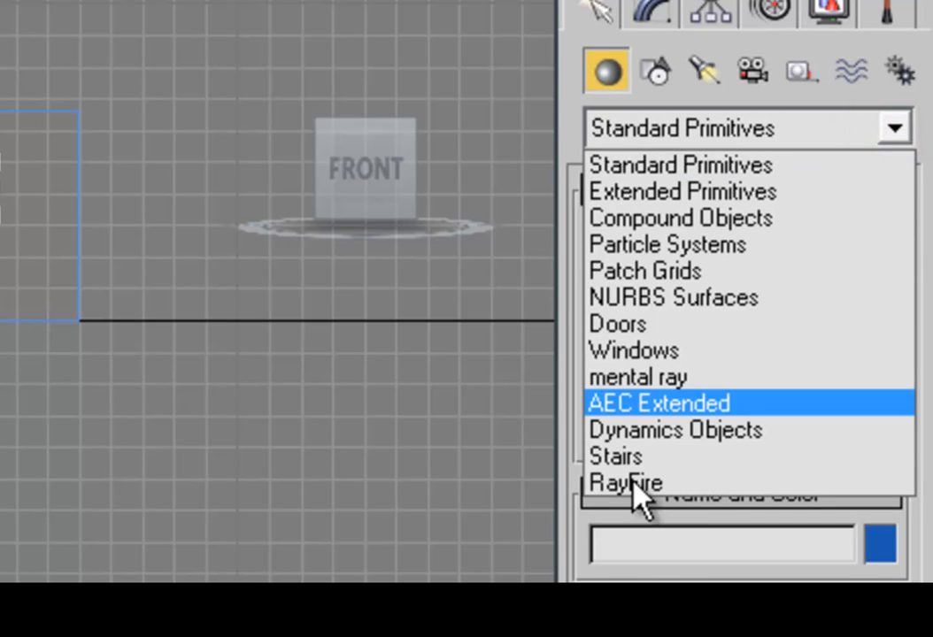
click(627, 482)
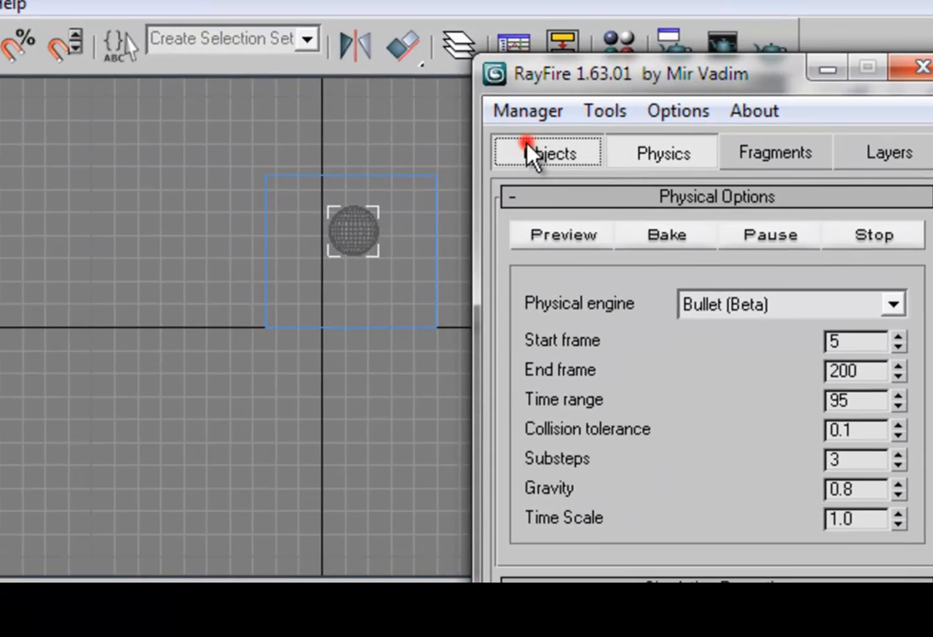
Add Box01 to RayFire's Dynamic / Impact Objects list
click(547, 152)
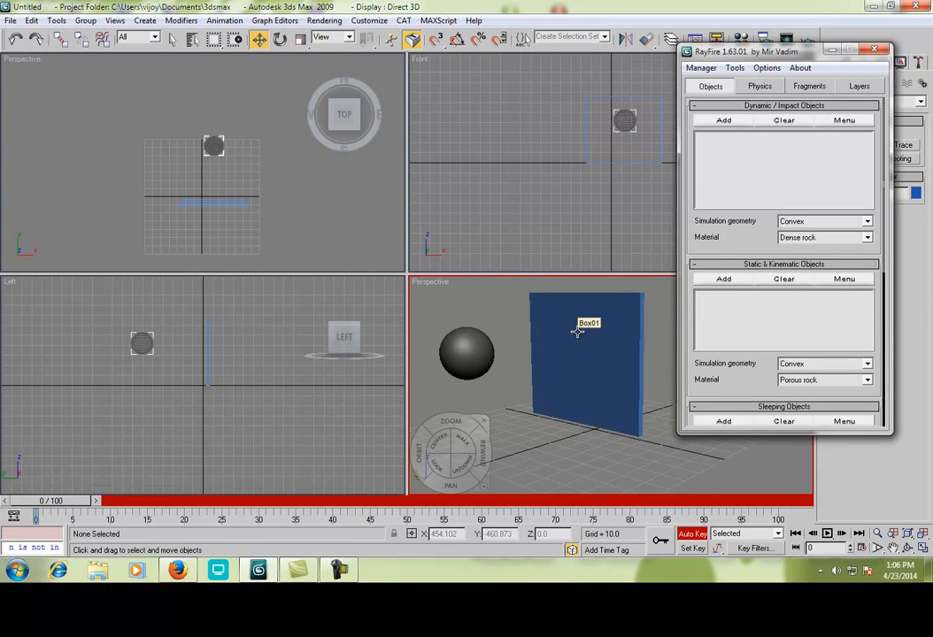
mouse_move(619, 362)
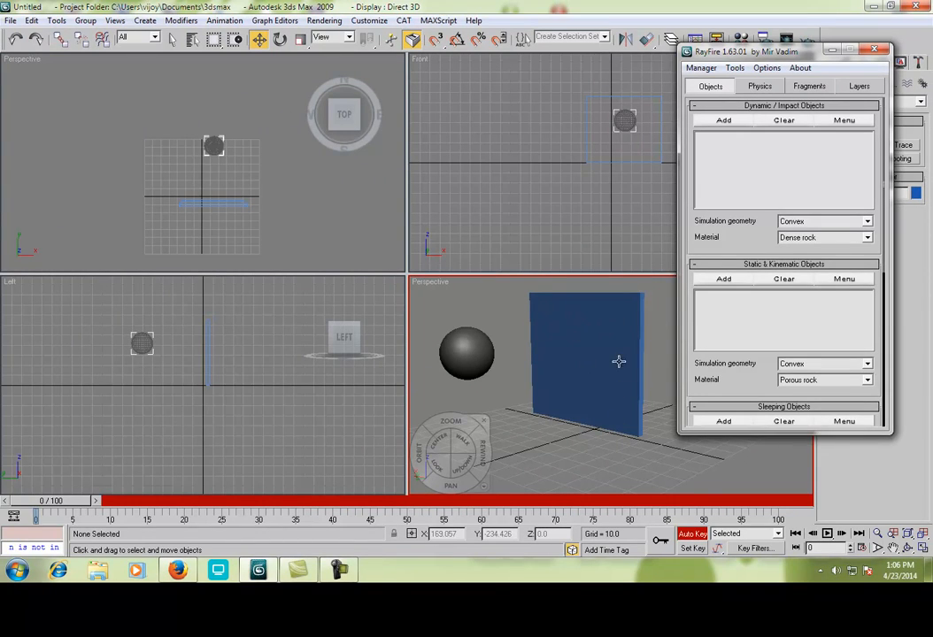
mouse_move(581, 340)
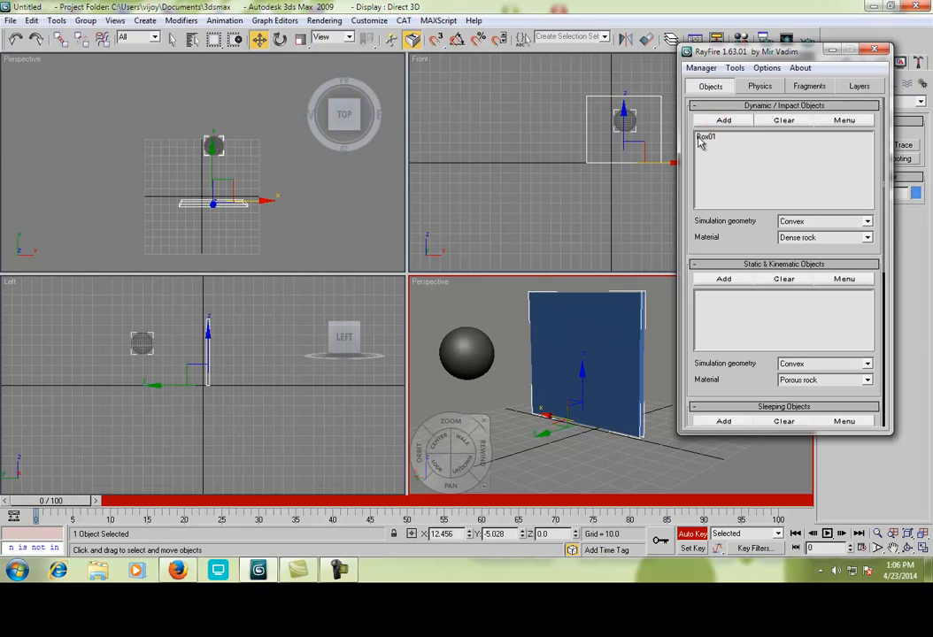
click(809, 85)
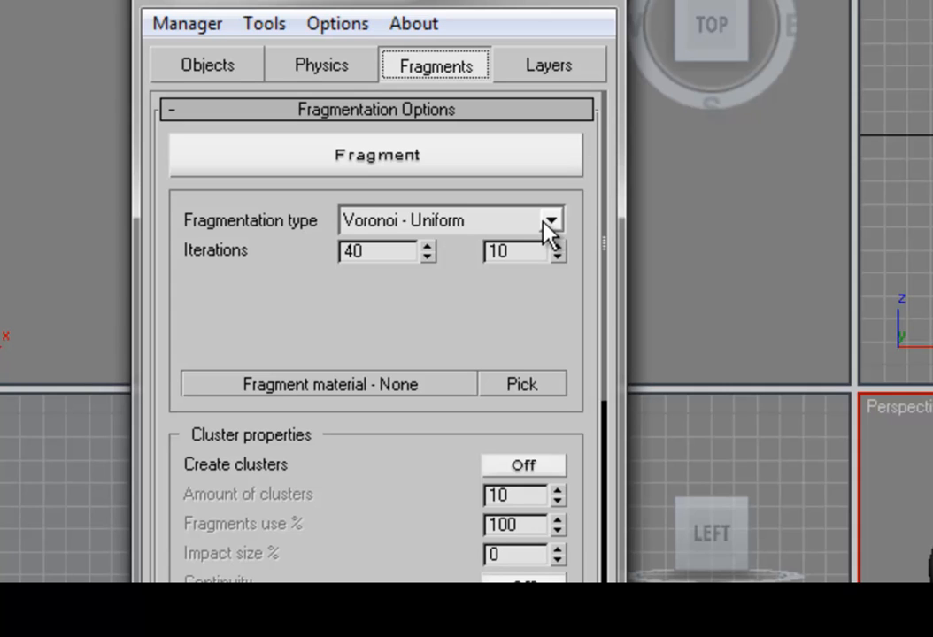
Browse the fragmentation types and keep Voronoi - Uniform
click(550, 219)
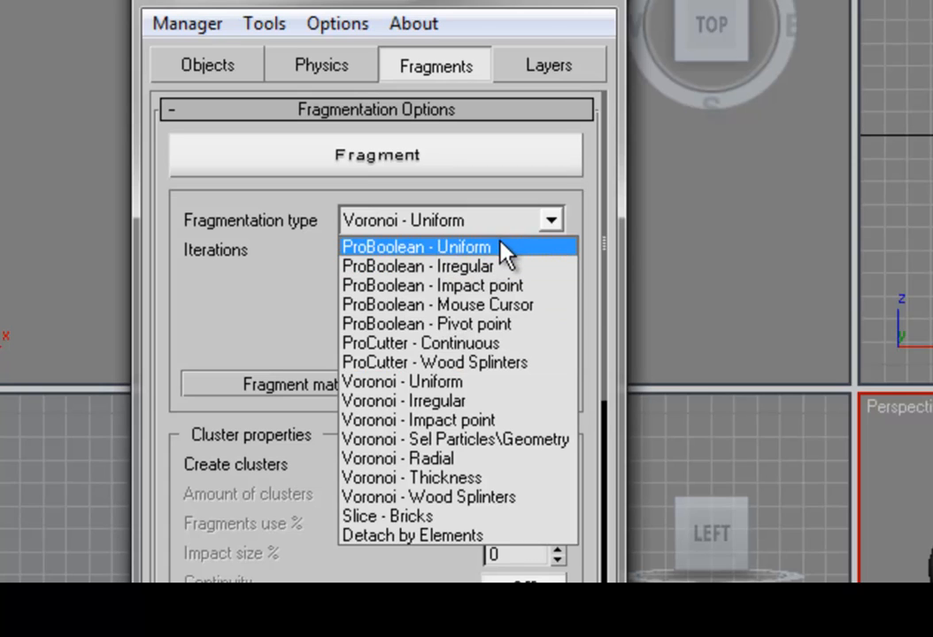
mouse_move(524, 304)
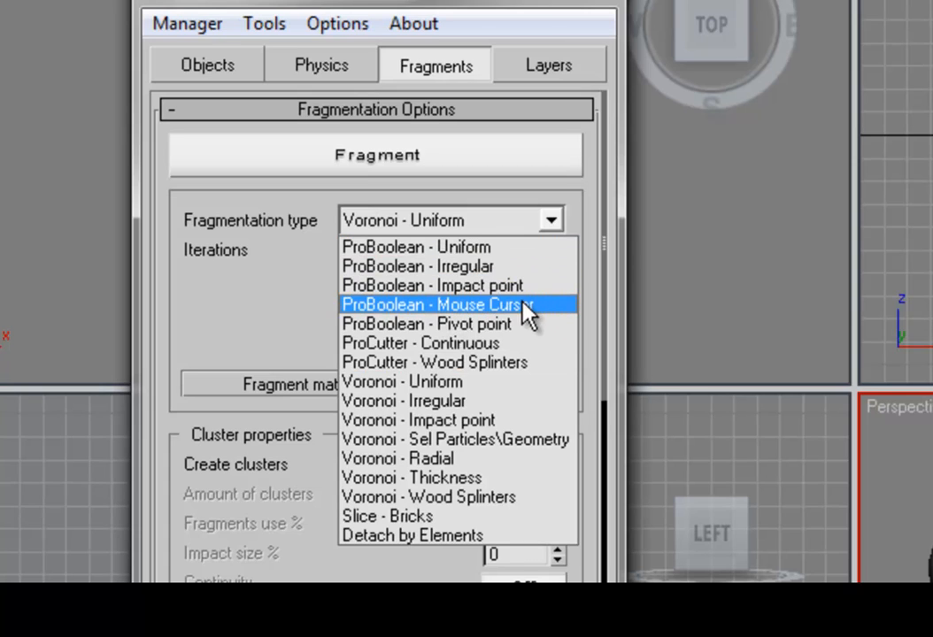
mouse_move(457, 496)
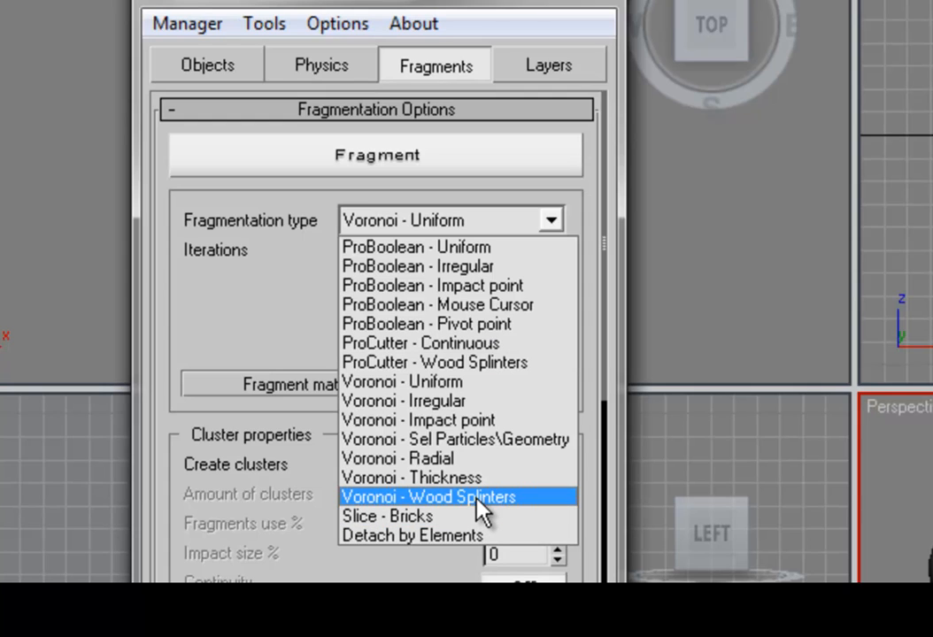
mouse_move(468, 503)
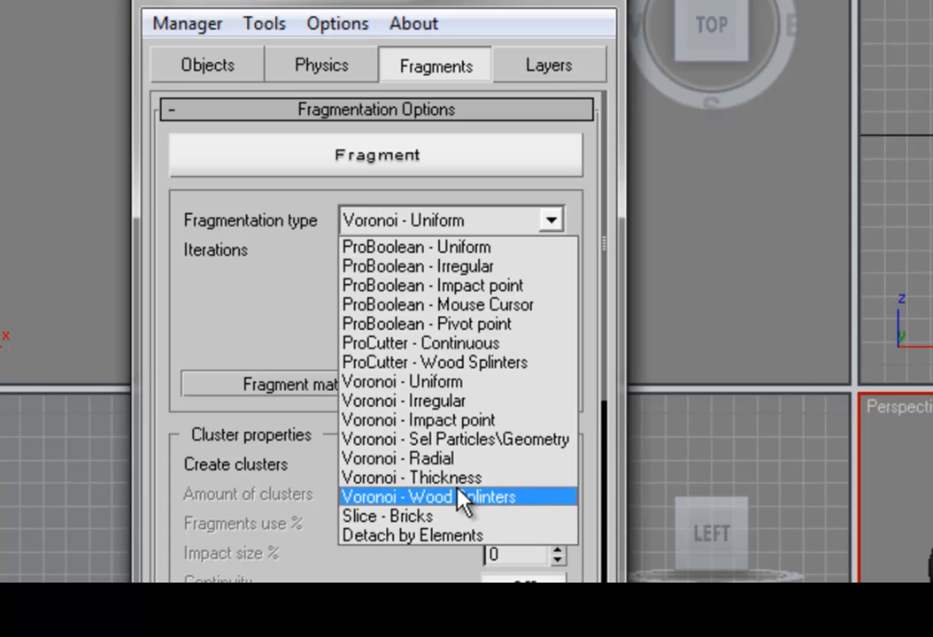
mouse_move(451, 478)
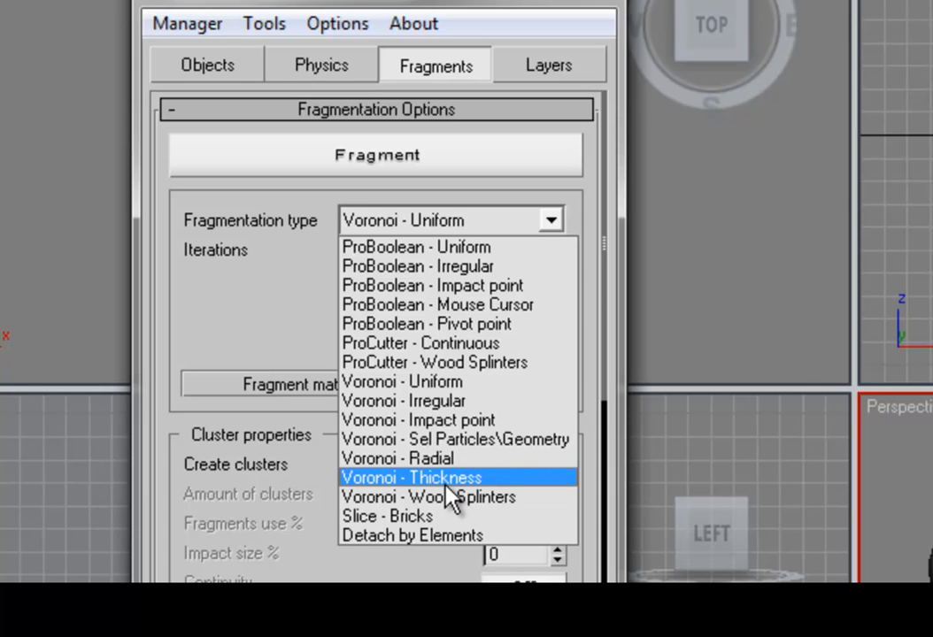
mouse_move(411, 516)
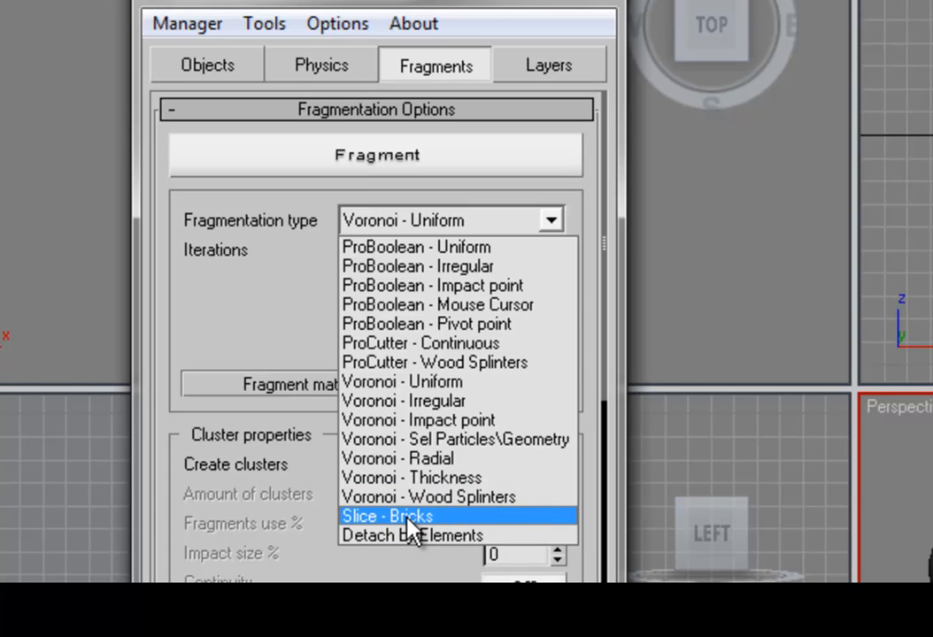
mouse_move(457, 382)
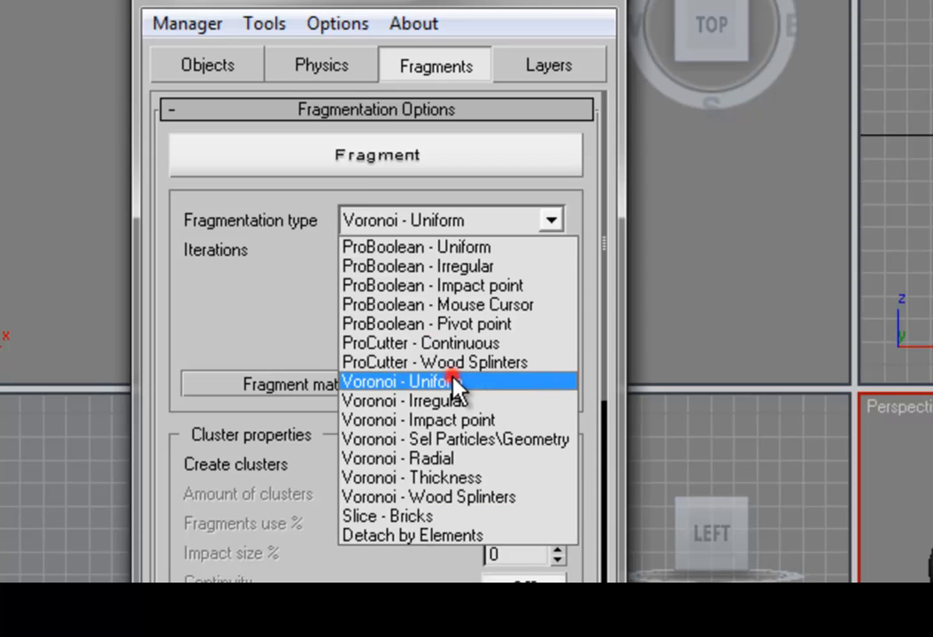
click(407, 382)
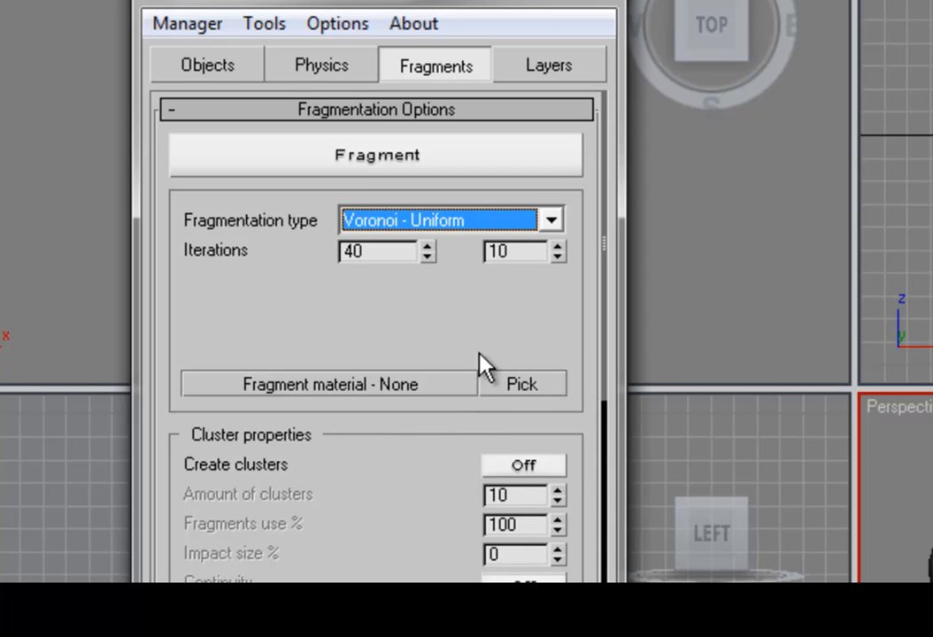
Set iterations to 100 and fragment the wall into Voronoi pieces, then deselect
click(375, 251)
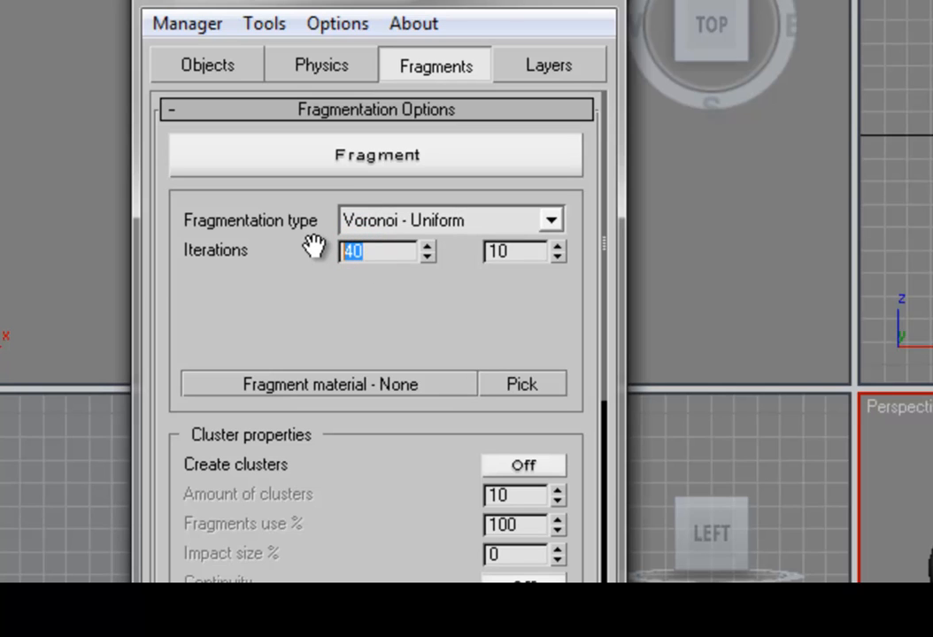
text(100)
click(513, 251)
text(8)
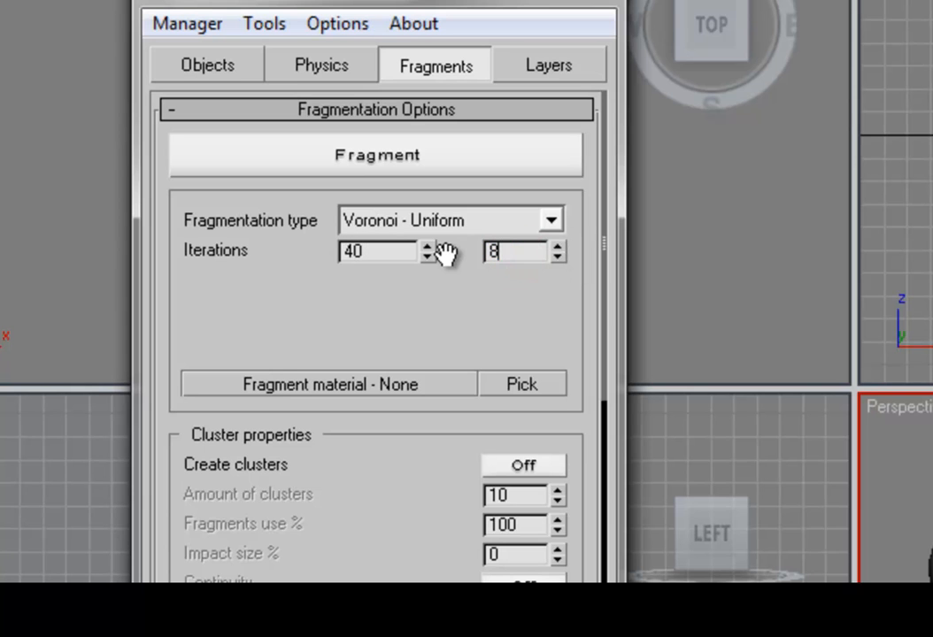
text(0)
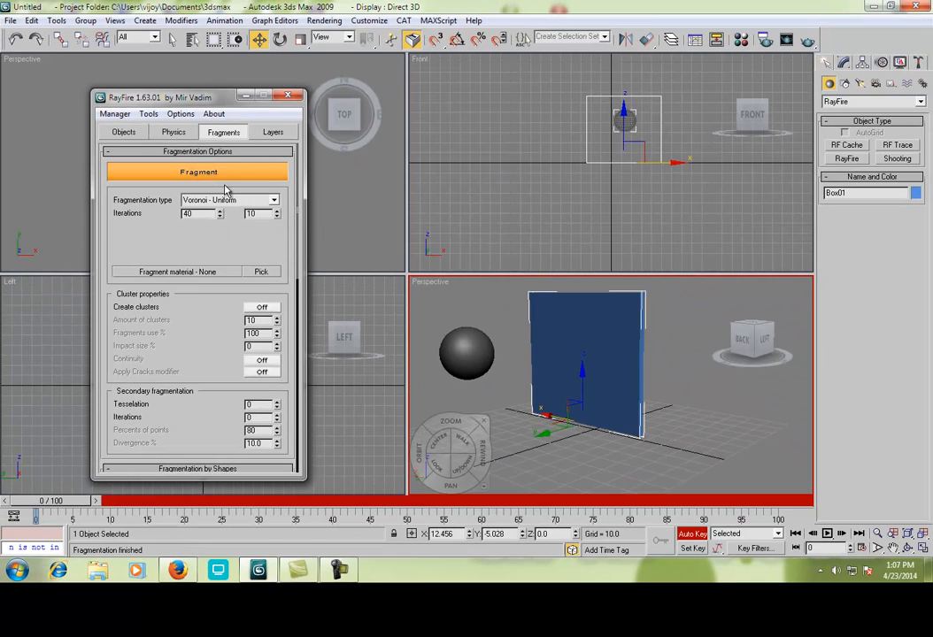
click(198, 170)
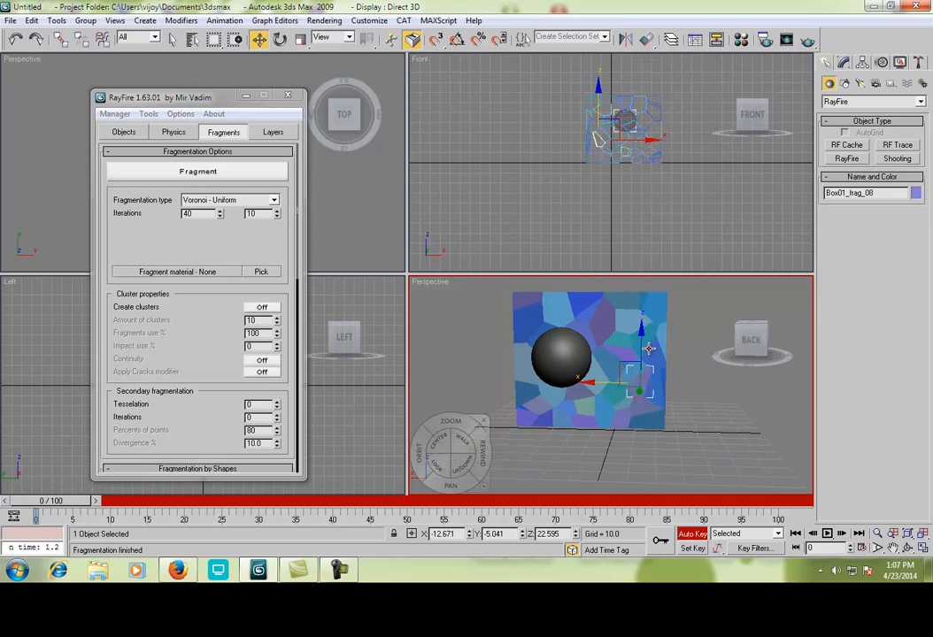
click(655, 456)
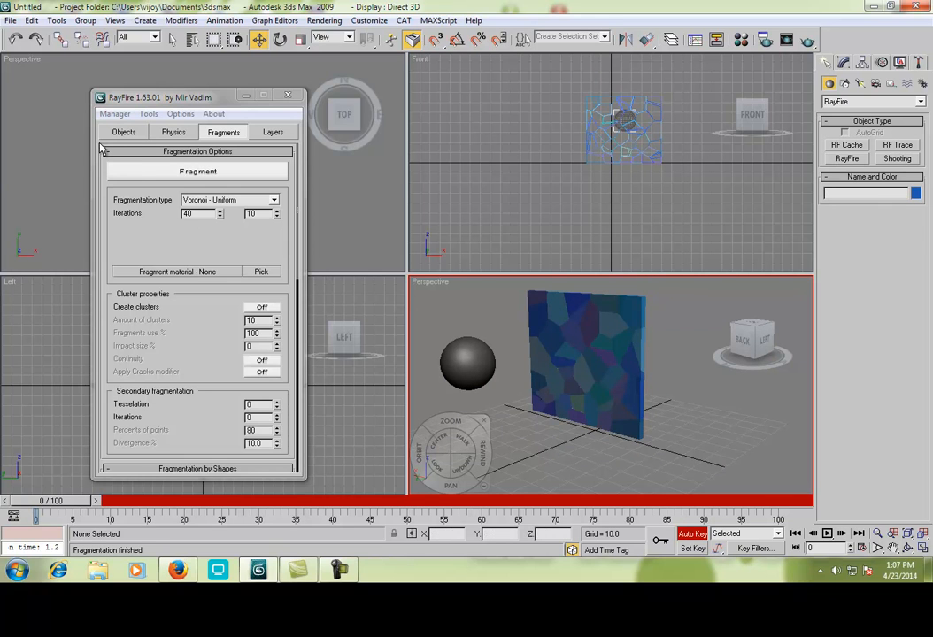
Send all wall fragments from the dynamic objects list to the sleeping list
click(124, 131)
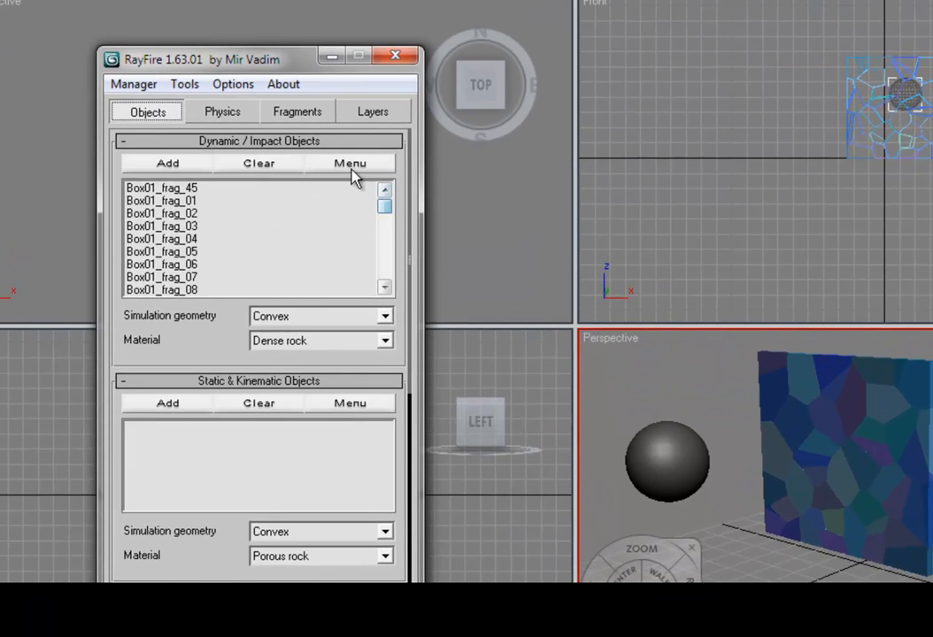
click(349, 163)
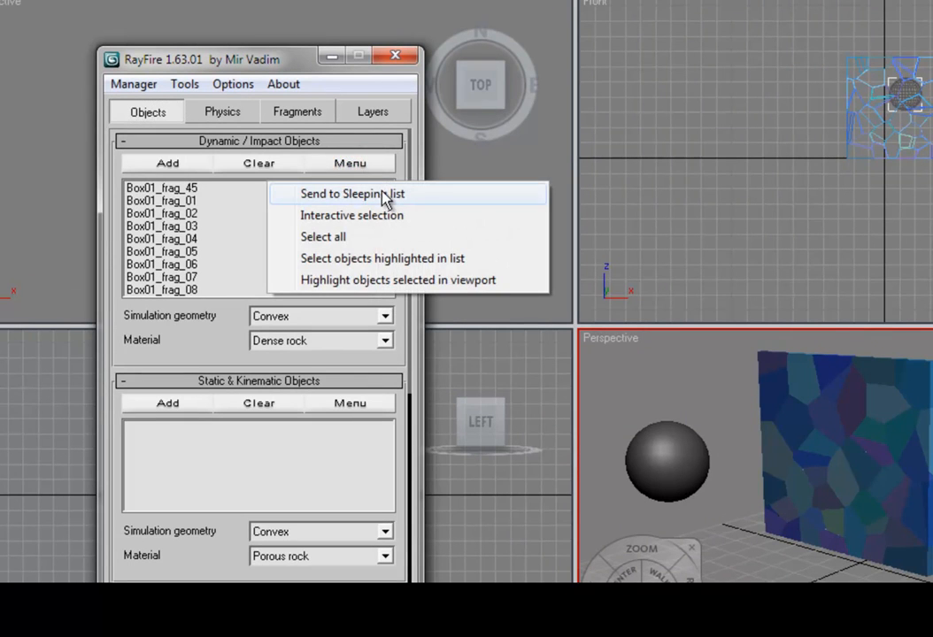
click(352, 193)
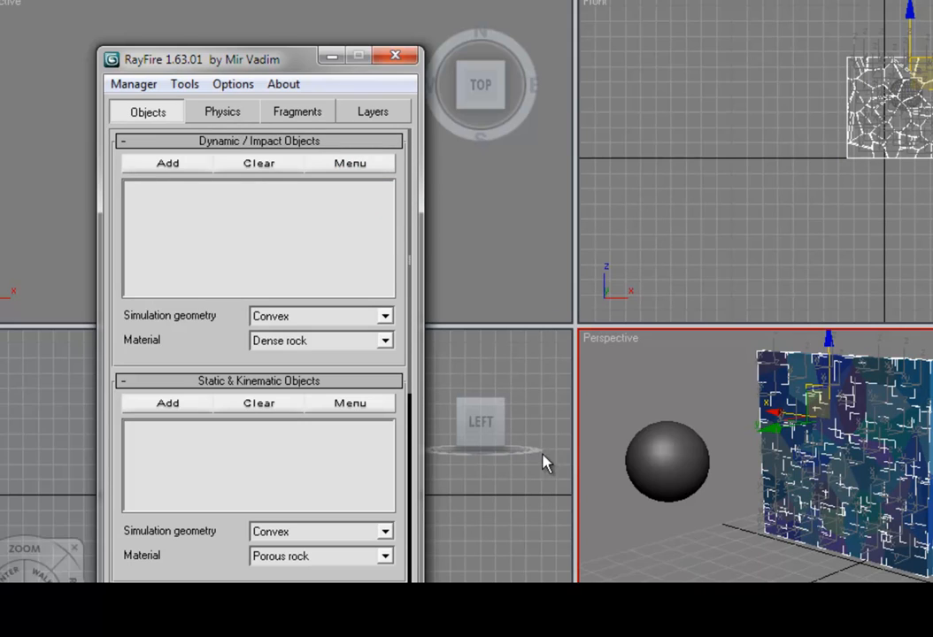
mouse_move(221, 397)
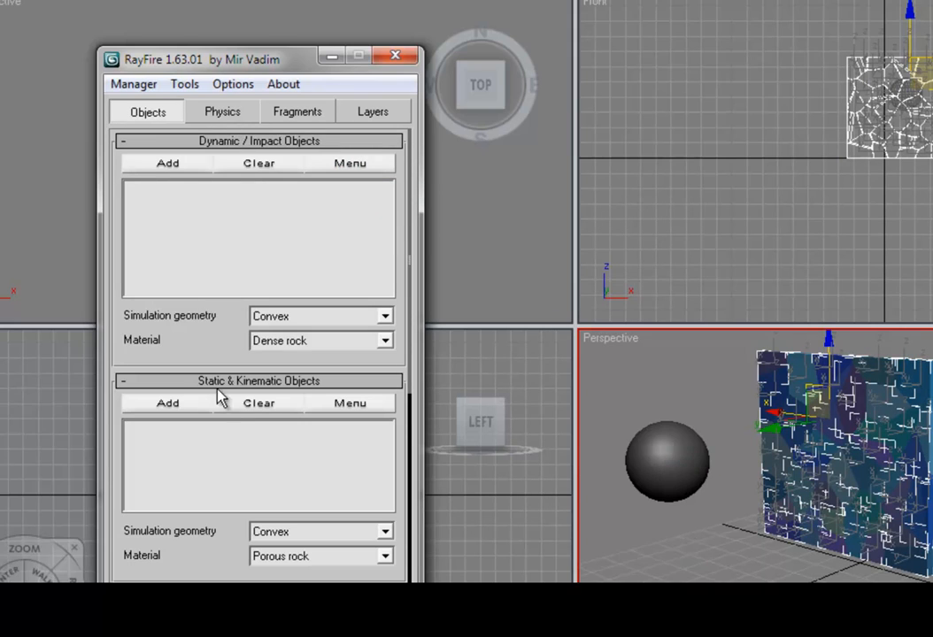
Add Sphere01 to RayFire's Static & Kinematic Objects list
scroll(down, 3)
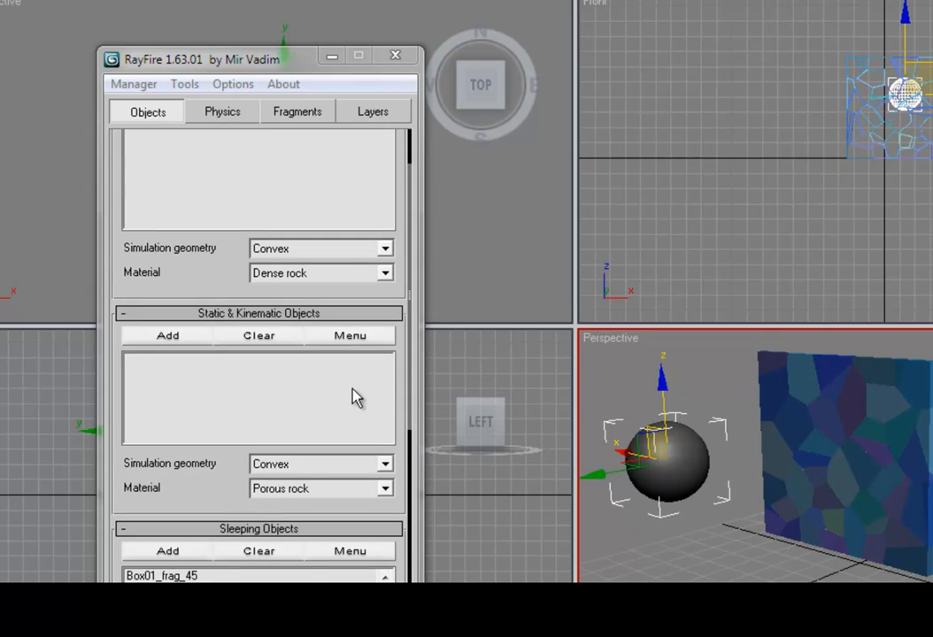
click(166, 335)
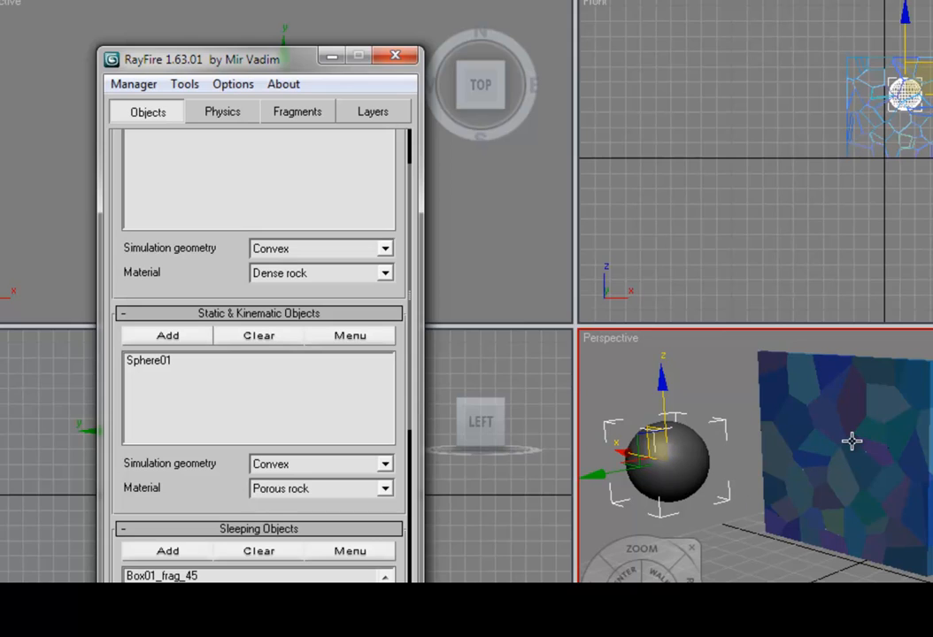
mouse_move(854, 439)
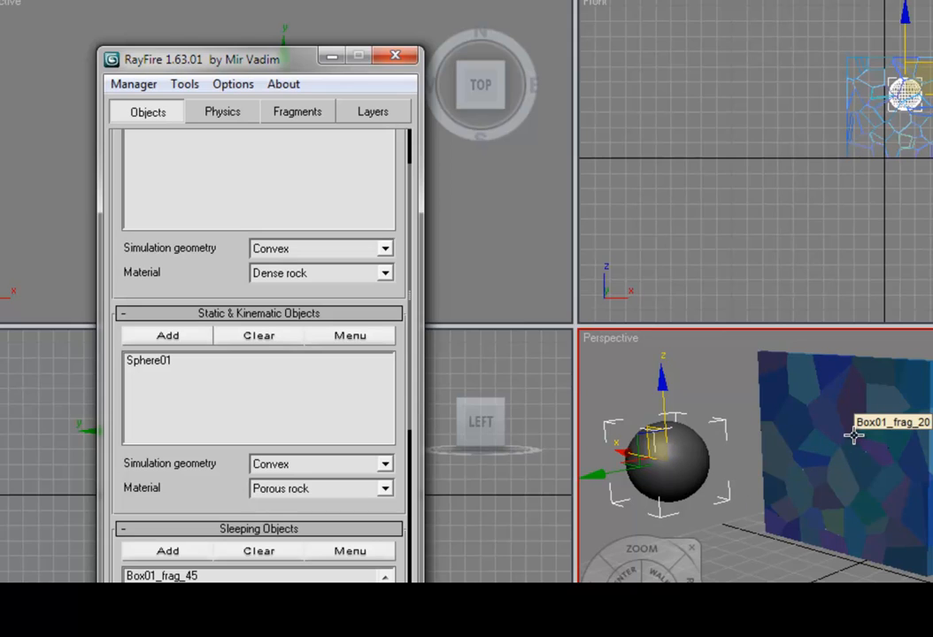
mouse_move(875, 441)
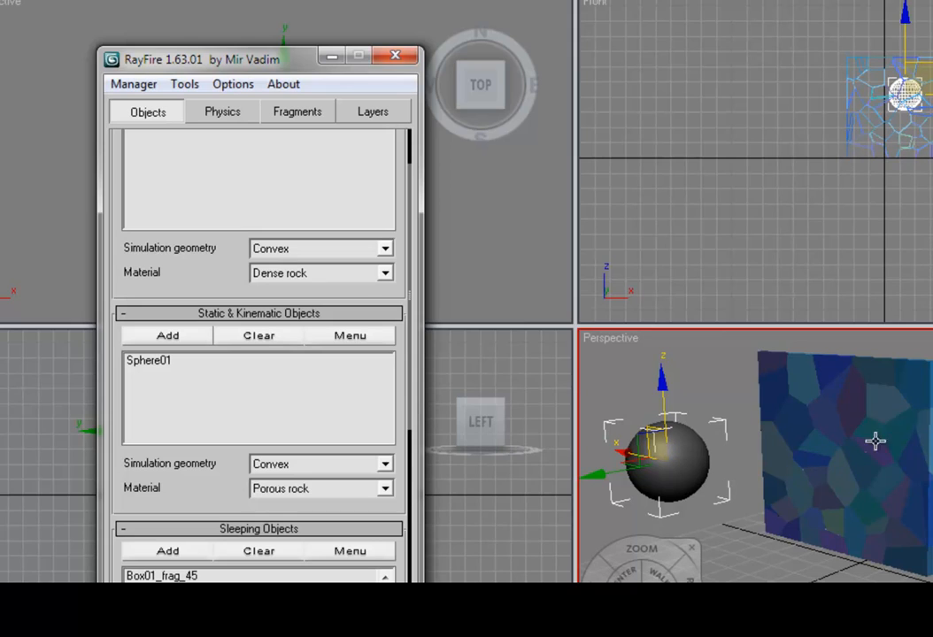
mouse_move(648, 475)
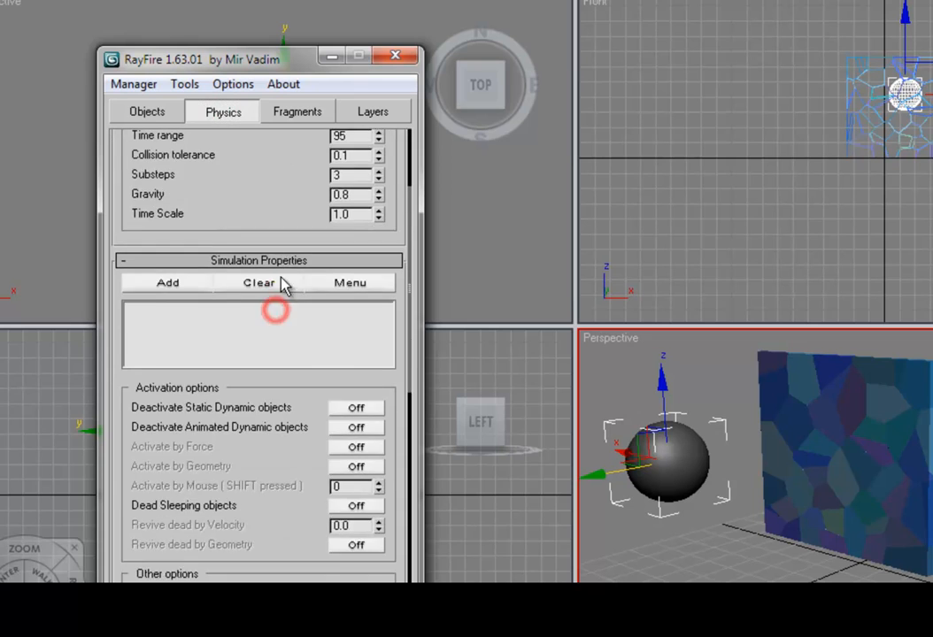
scroll(down, 3)
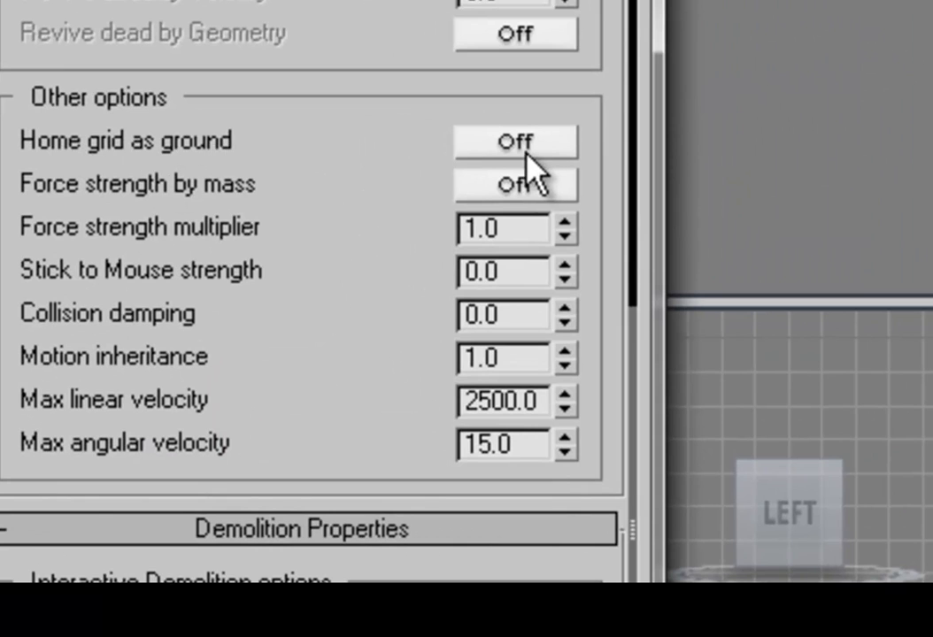
click(517, 142)
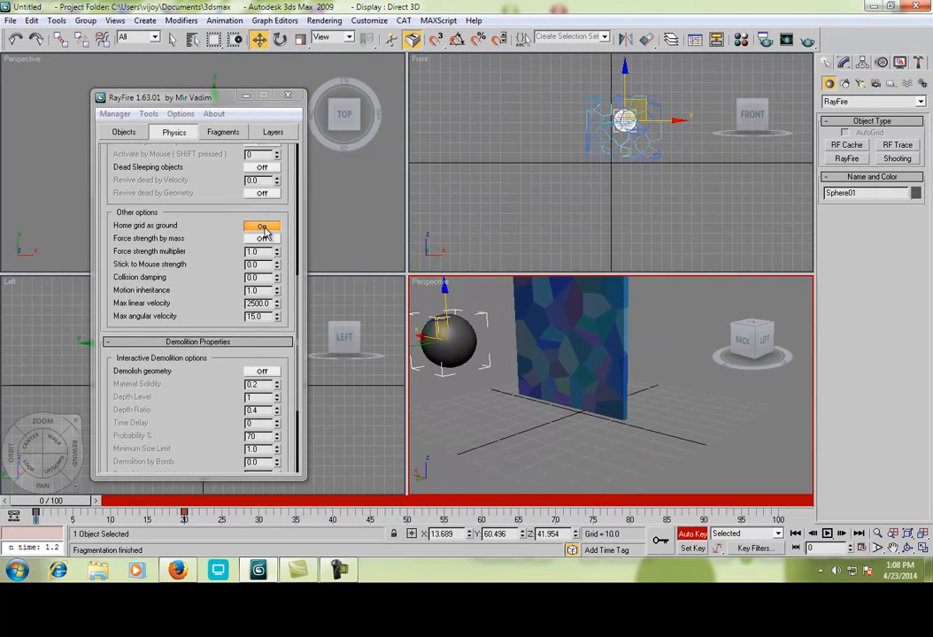
click(262, 226)
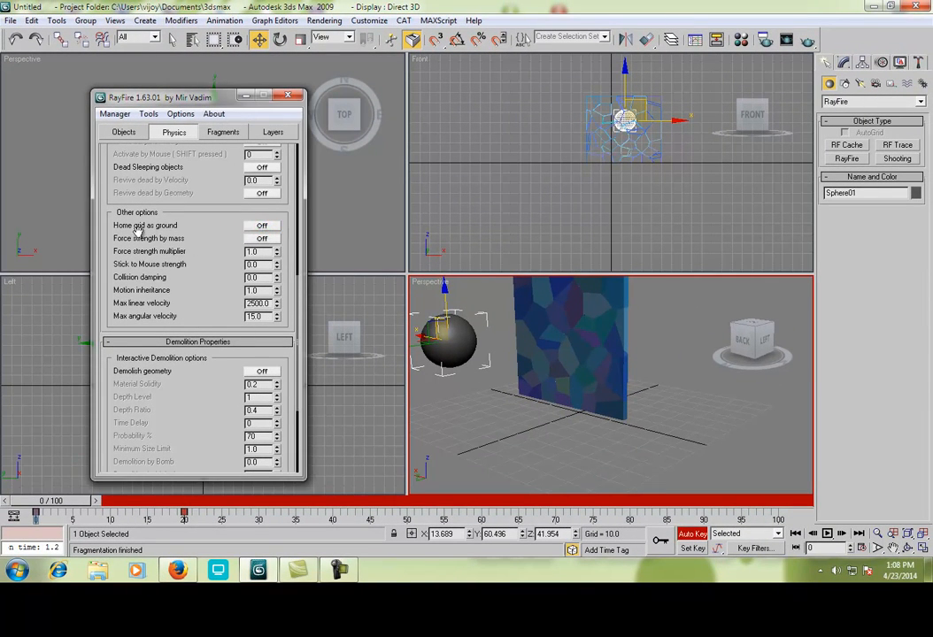
scroll(down, 3)
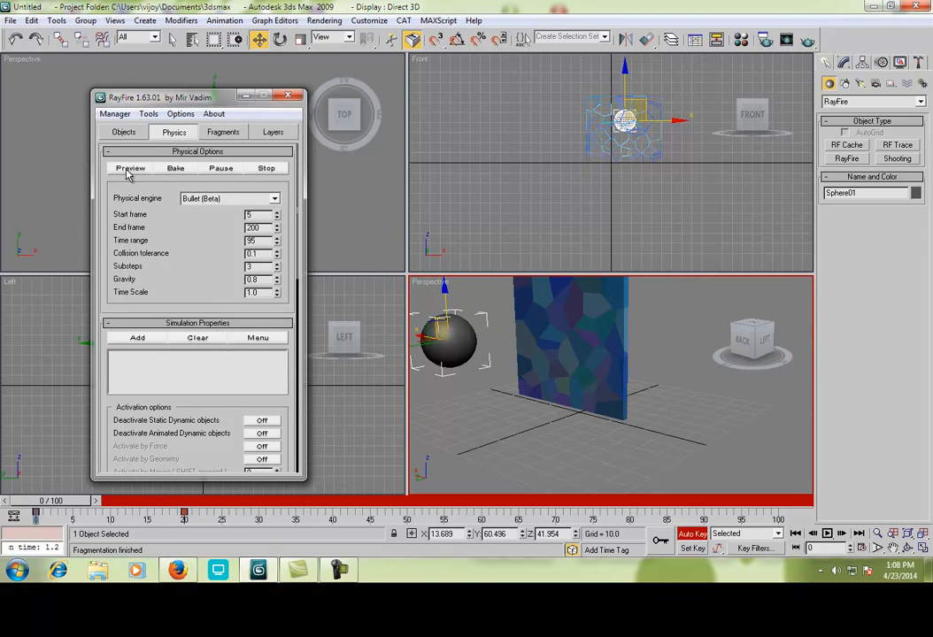
Run a RayFire physics preview of the sphere hitting the wall, then return to frame 0
click(129, 169)
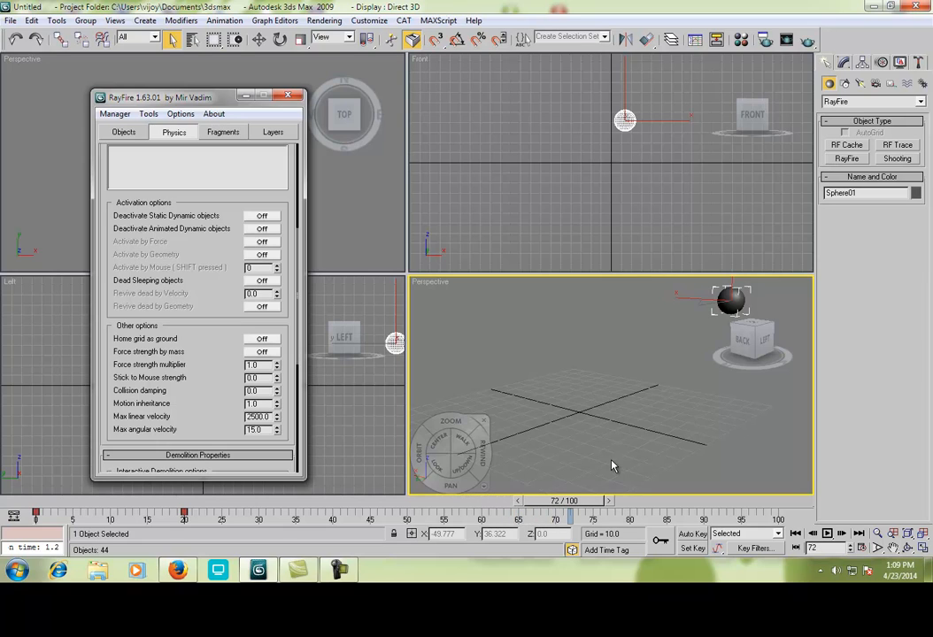
drag(570, 499, 628, 499)
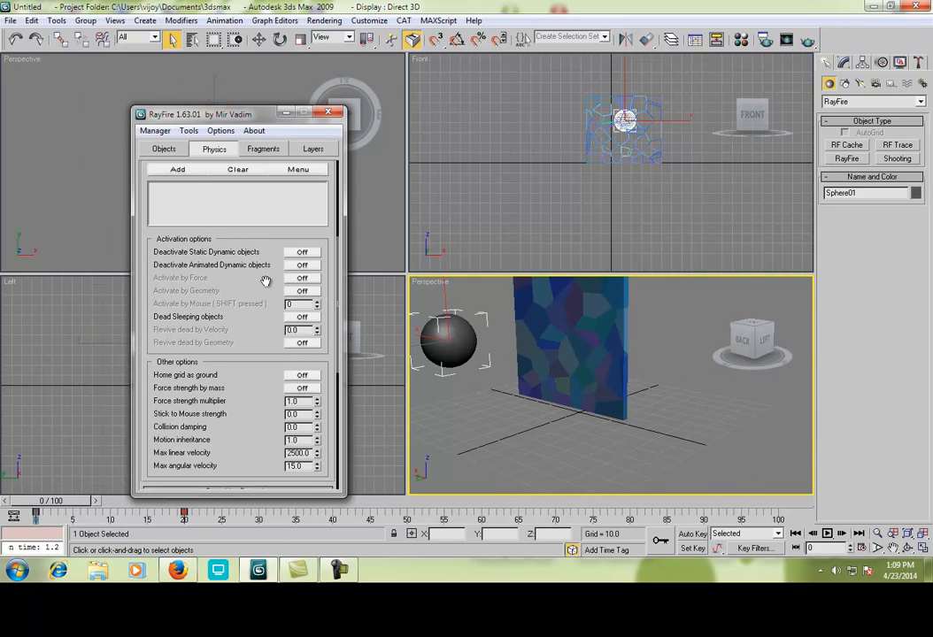
Run a second RayFire physics preview so the sphere scatters the wall fragments
scroll(down, 3)
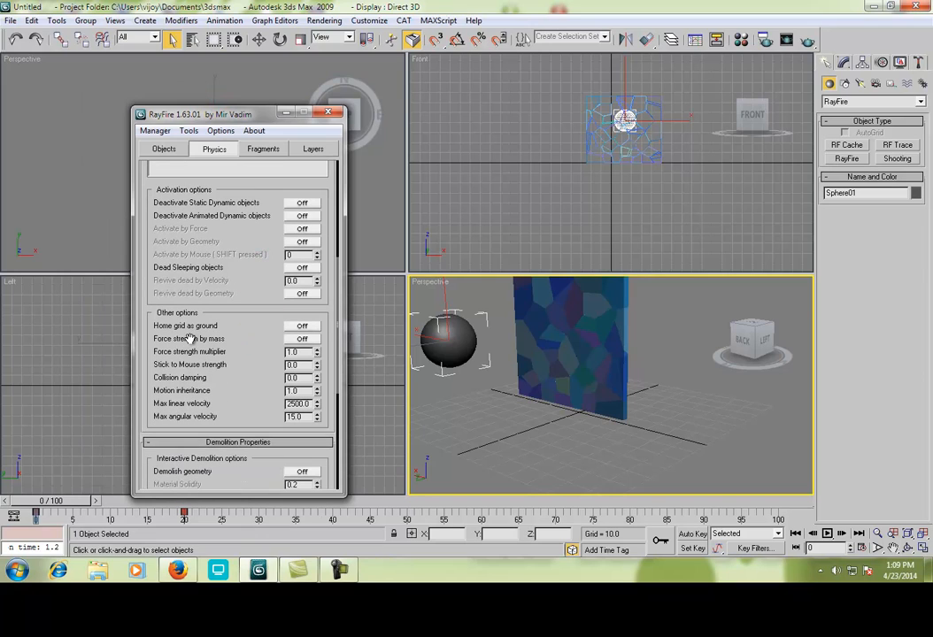
click(303, 326)
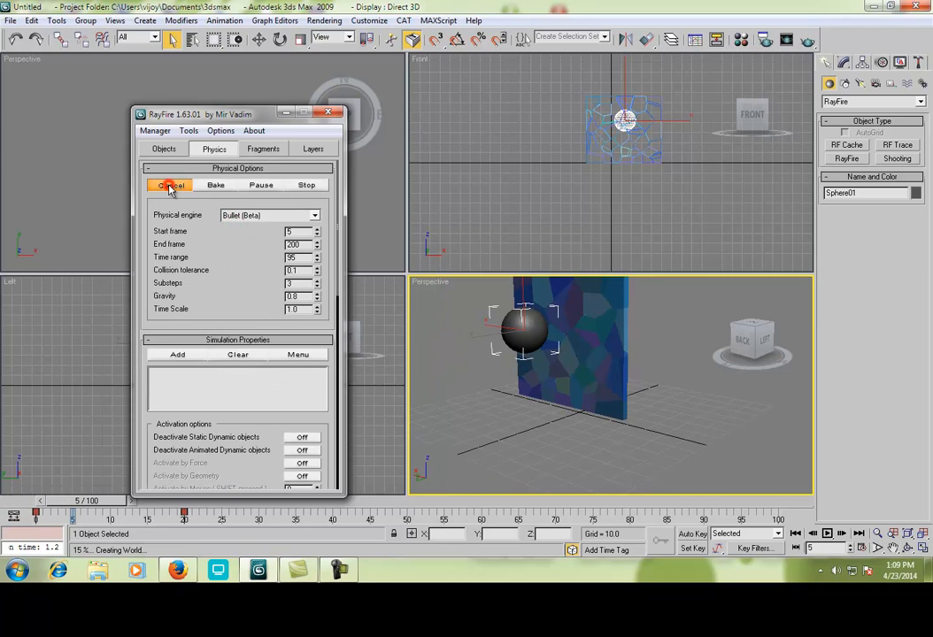
click(170, 186)
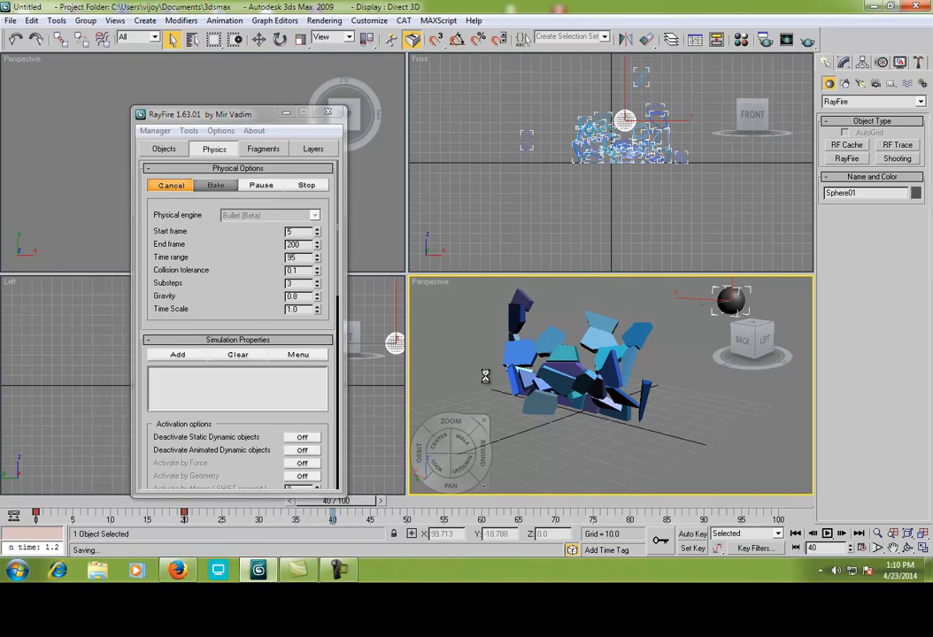
mouse_move(485, 382)
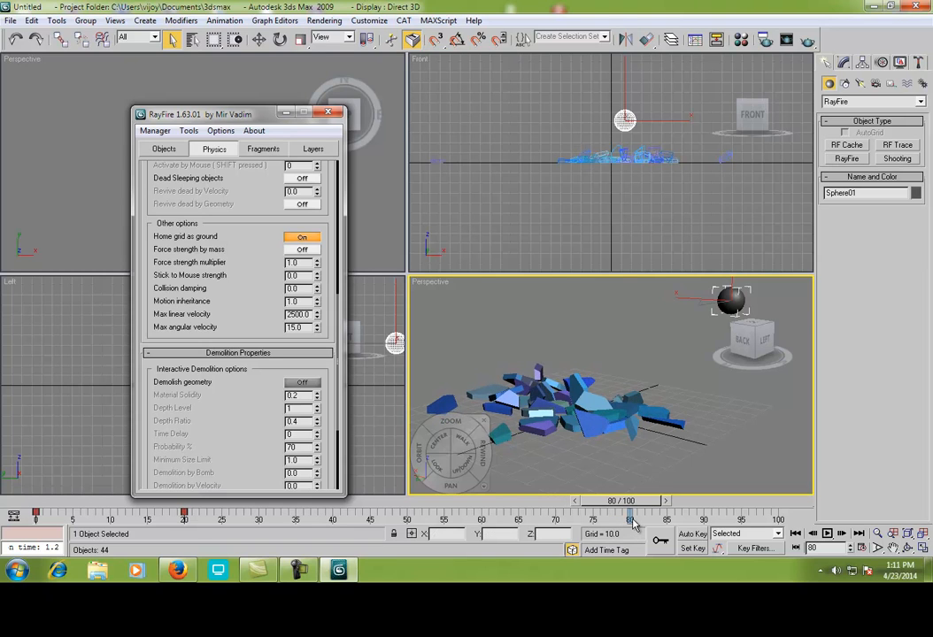
Scrub forward to check the sphere's path toward the wall and start a third preview
drag(629, 521, 652, 521)
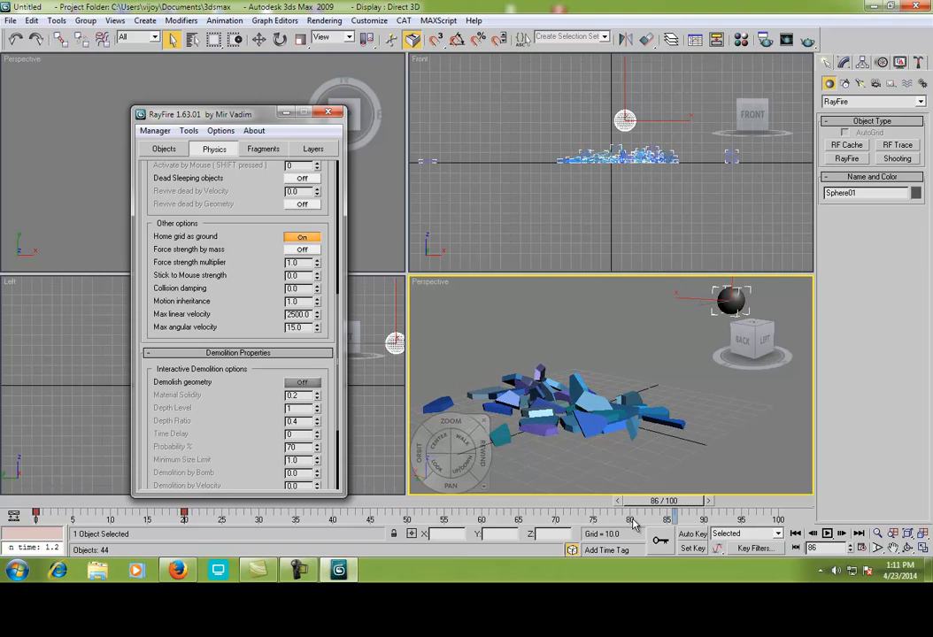
click(826, 533)
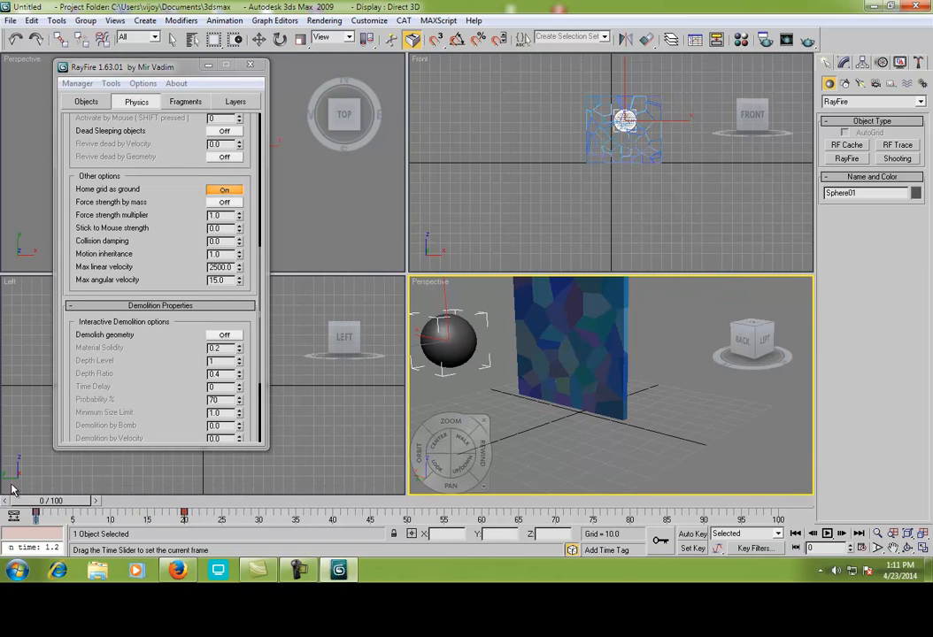
mouse_move(26, 492)
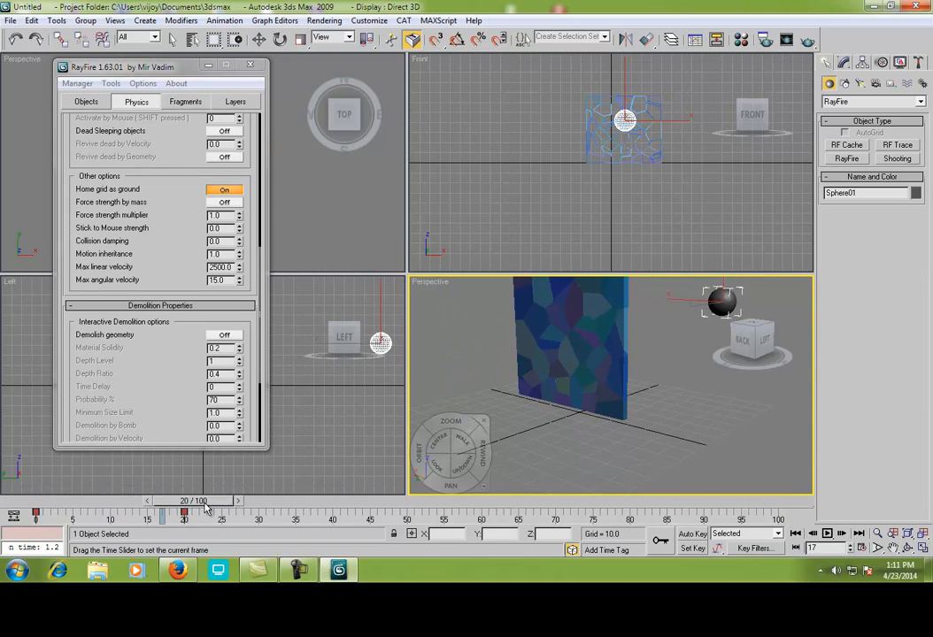
drag(184, 501, 287, 501)
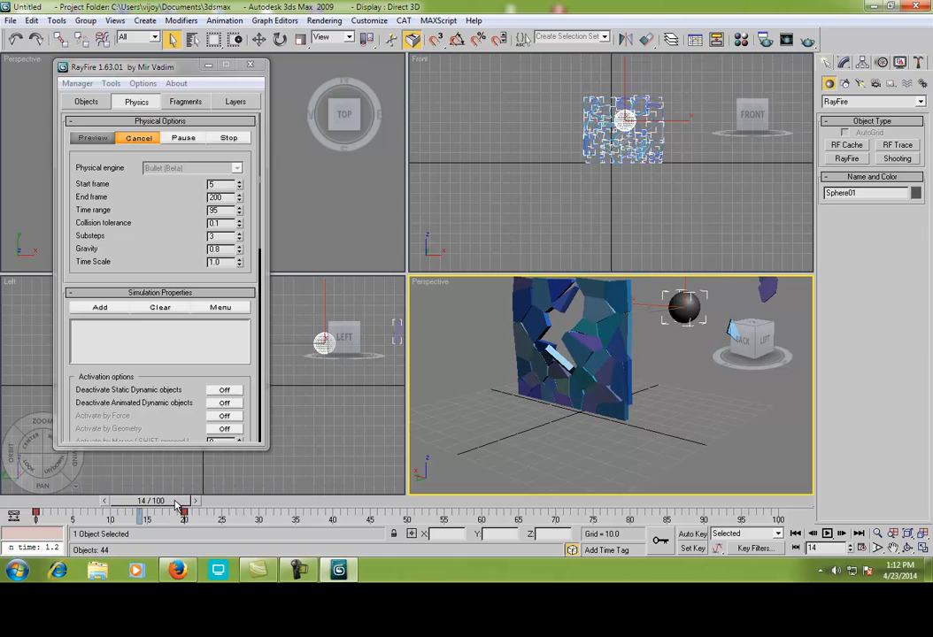
Stop or bake the finished simulation from RayFire's Physics tab
click(184, 521)
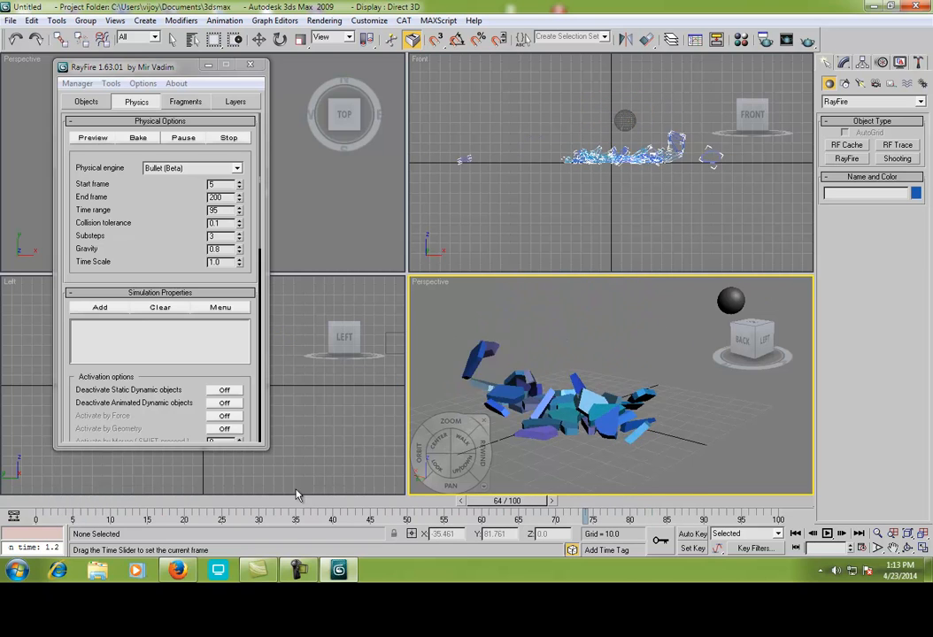
Scrub through the shattering frames, then close the RayFire floater at frame 0
click(138, 138)
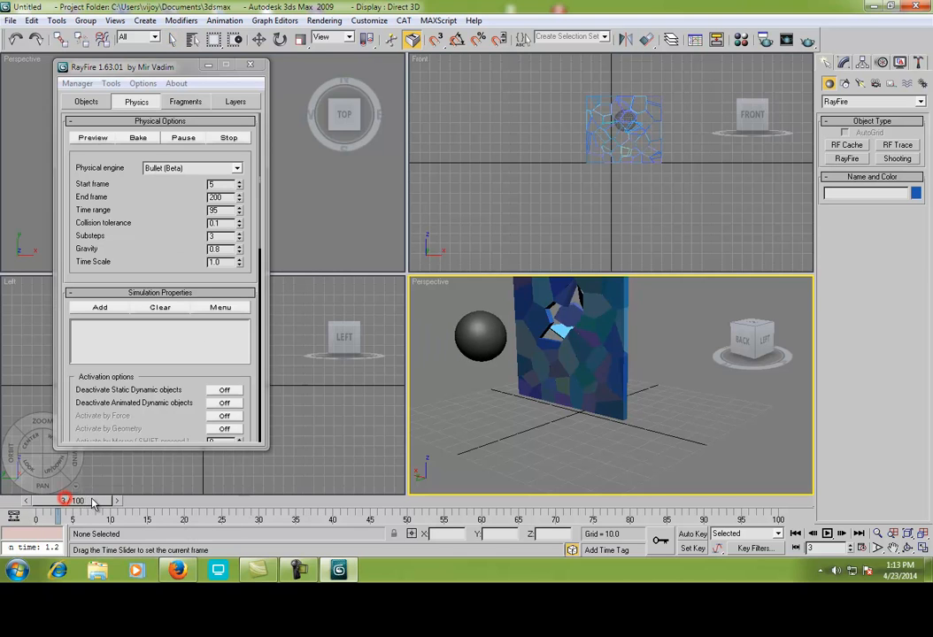
drag(92, 501, 581, 501)
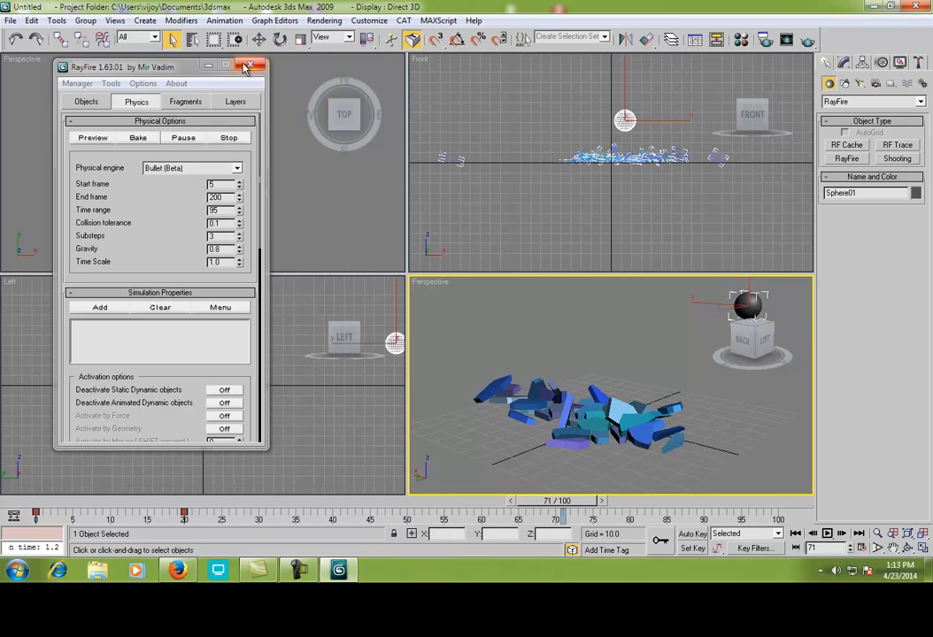
click(259, 67)
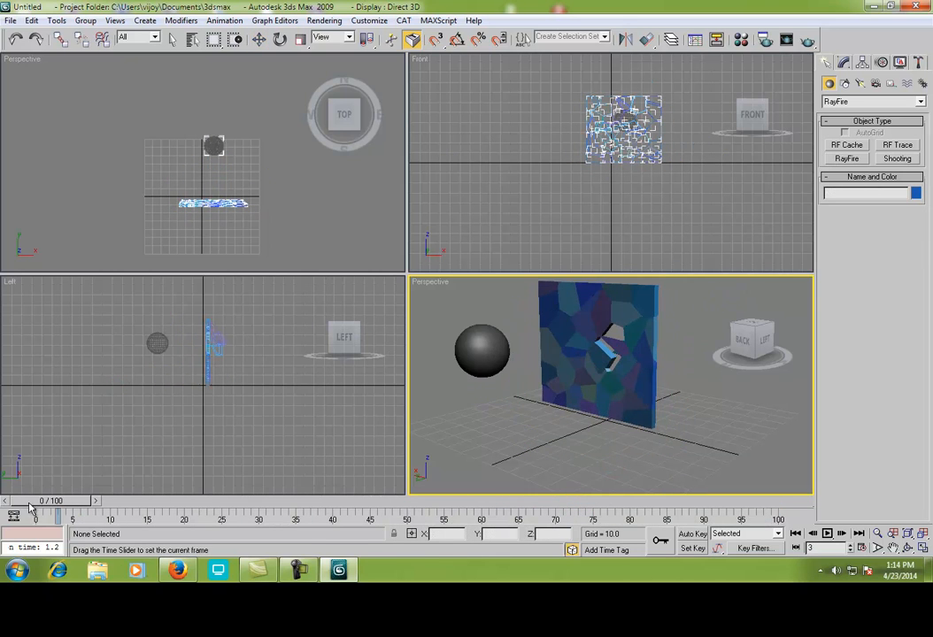
Select Sphere01 and bring up its right-click quad menu to hide it
click(482, 350)
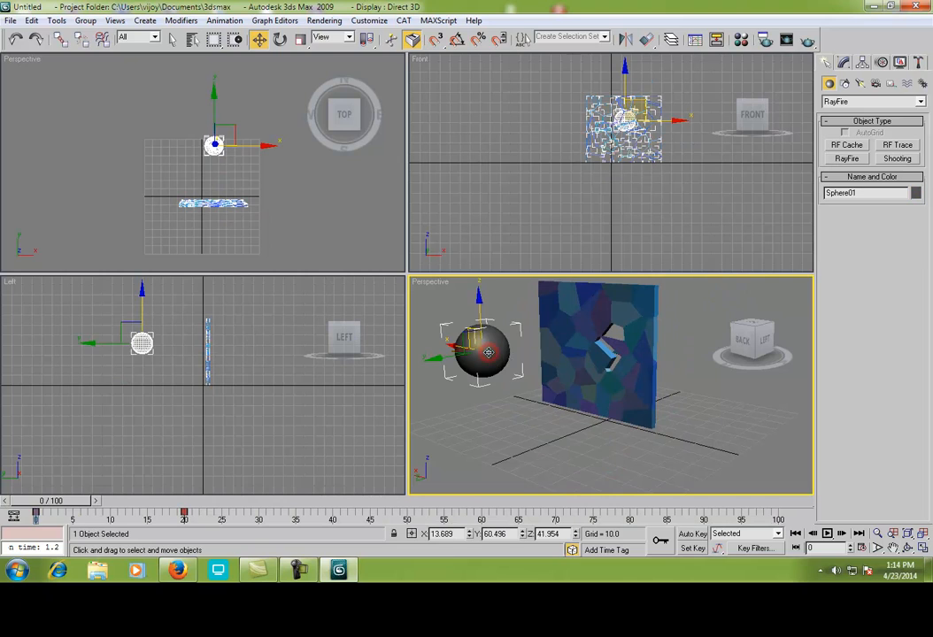
right_click(478, 354)
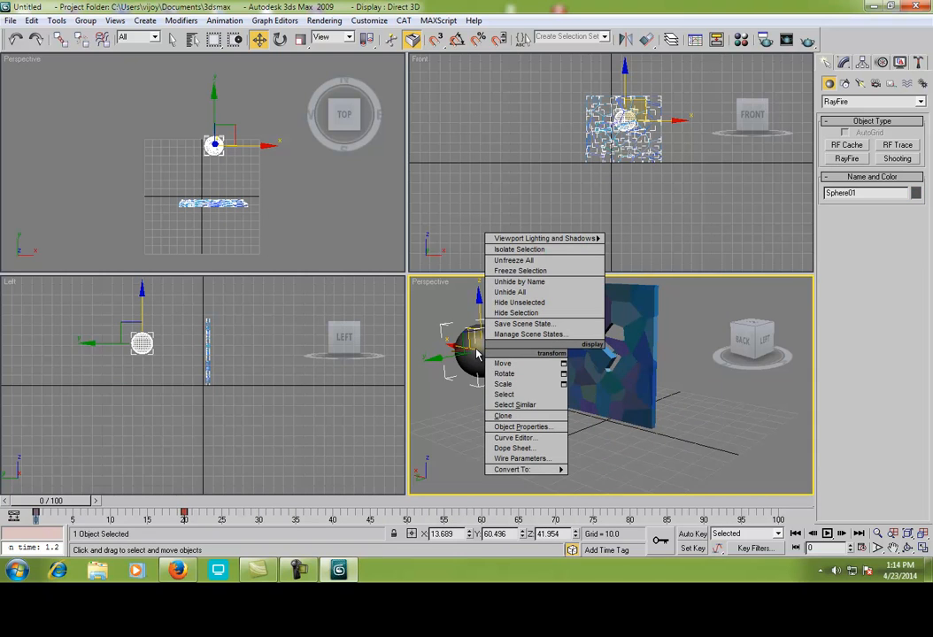
mouse_move(478, 335)
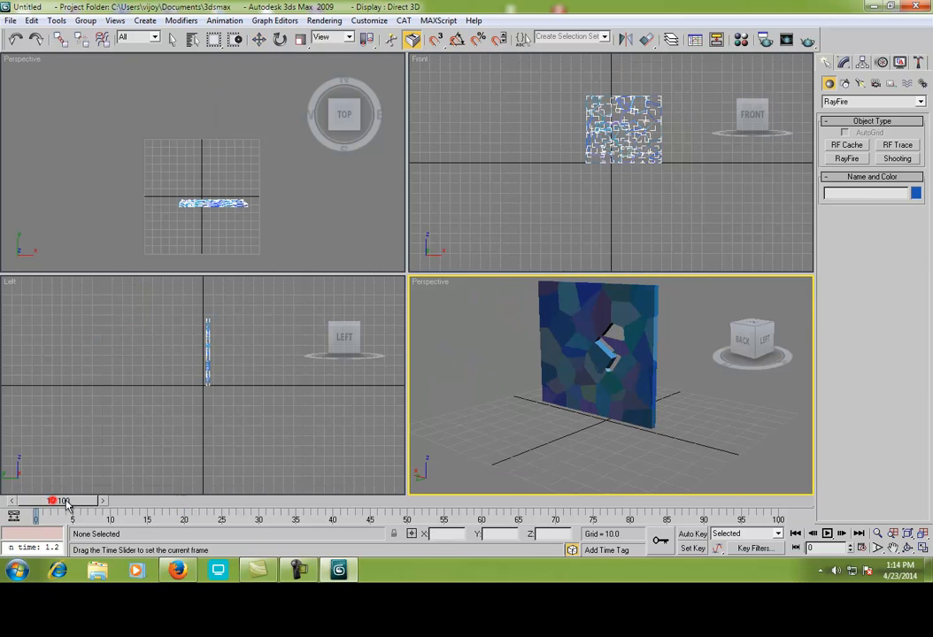
Scrub the timeline back and forth to review the wall breaking with the sphere hidden
drag(53, 499, 279, 499)
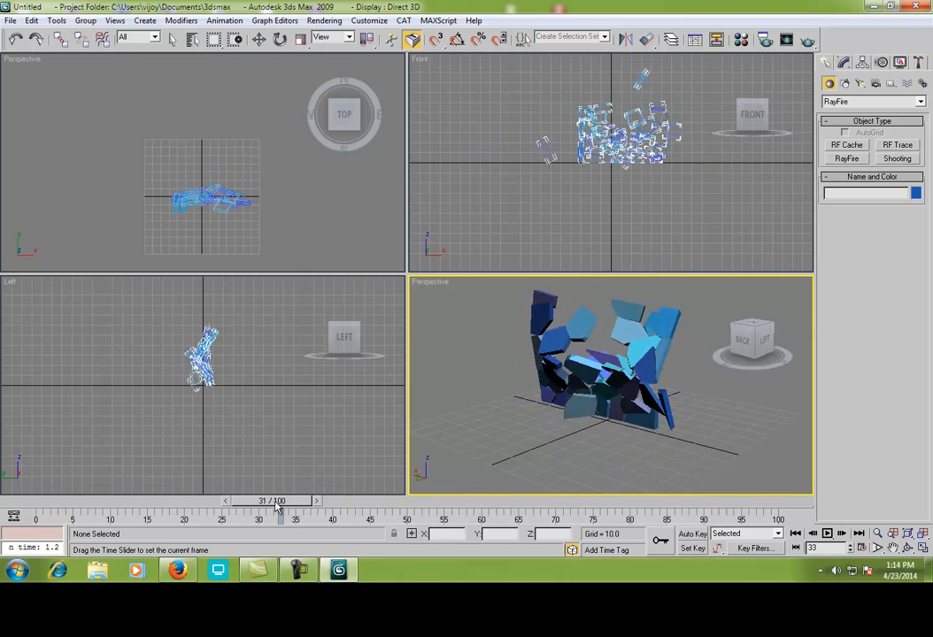
drag(280, 517, 72, 517)
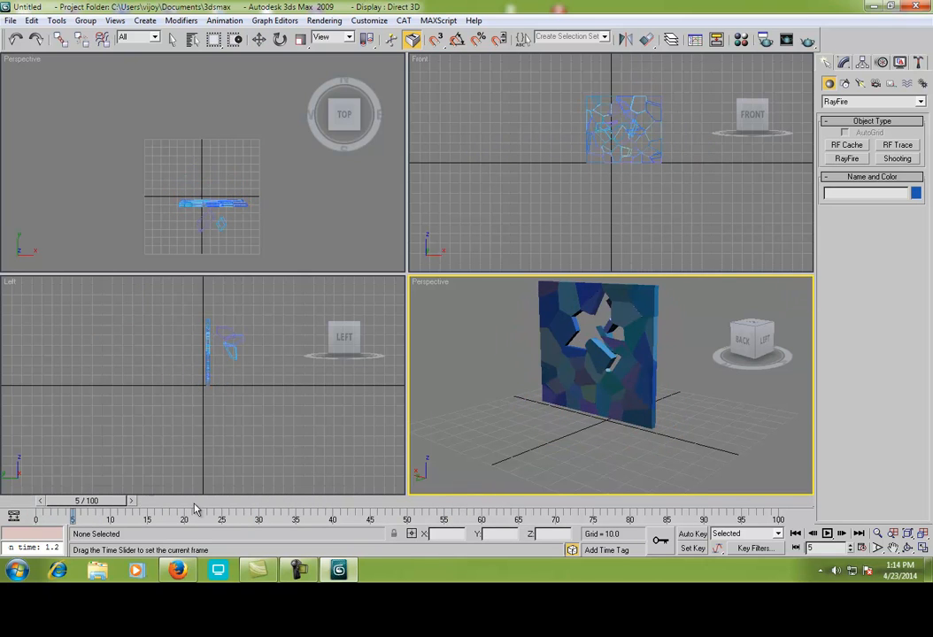
drag(73, 514, 8, 513)
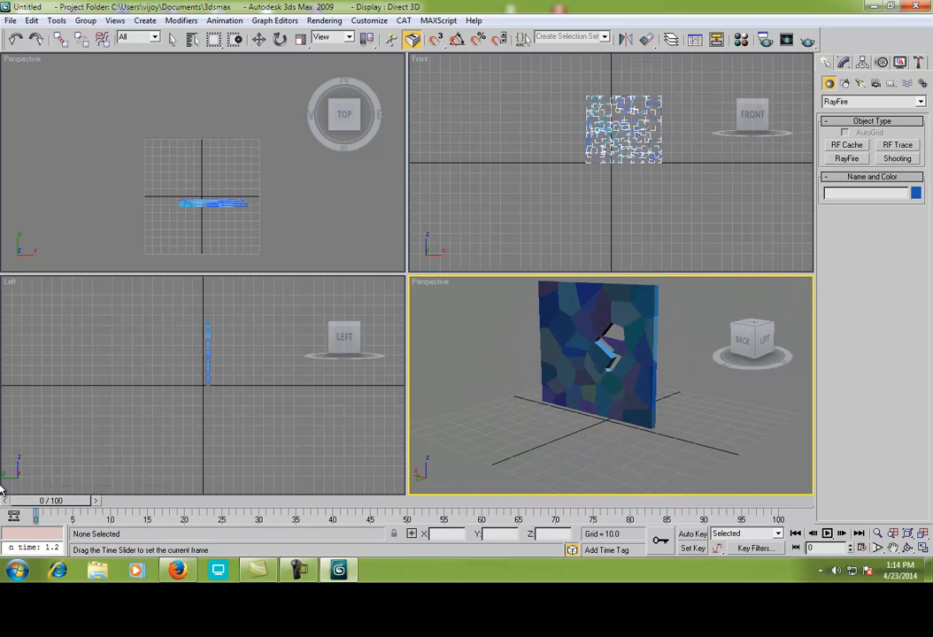
drag(36, 517, 115, 517)
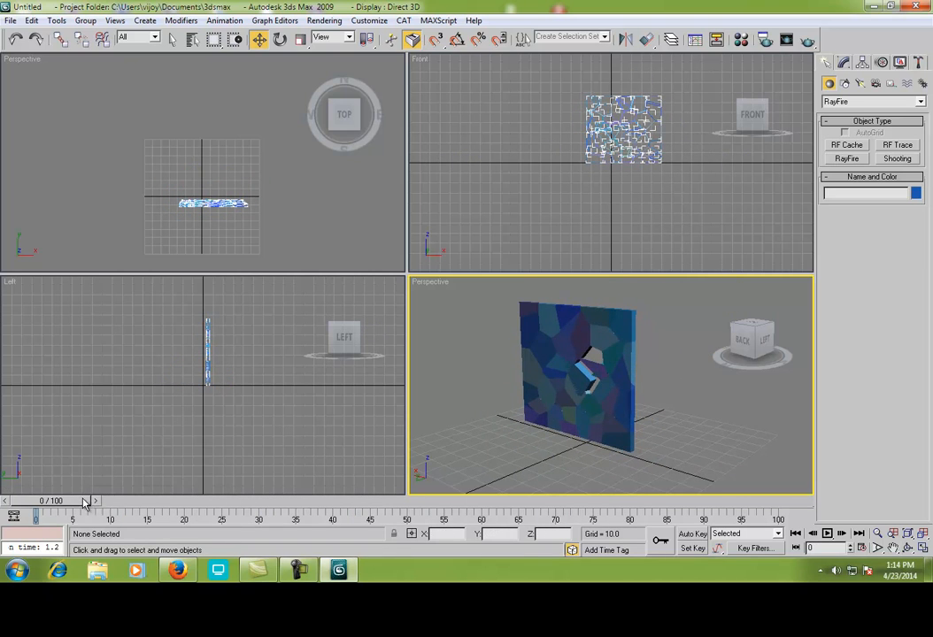
mouse_move(570, 435)
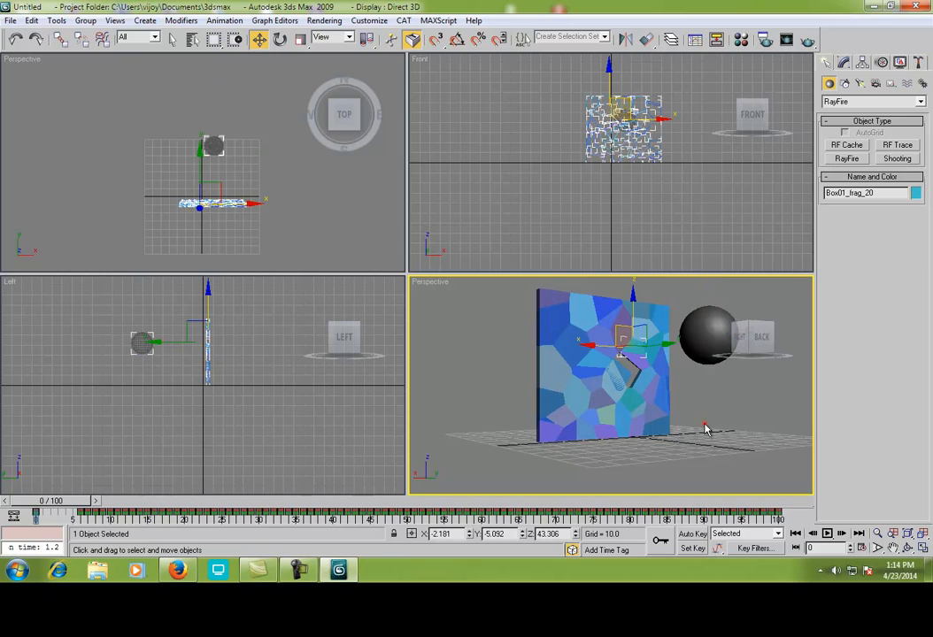
Reselect Sphere01, hide it via the quad menu, and scrub forward to watch the wall shatter alone
click(664, 446)
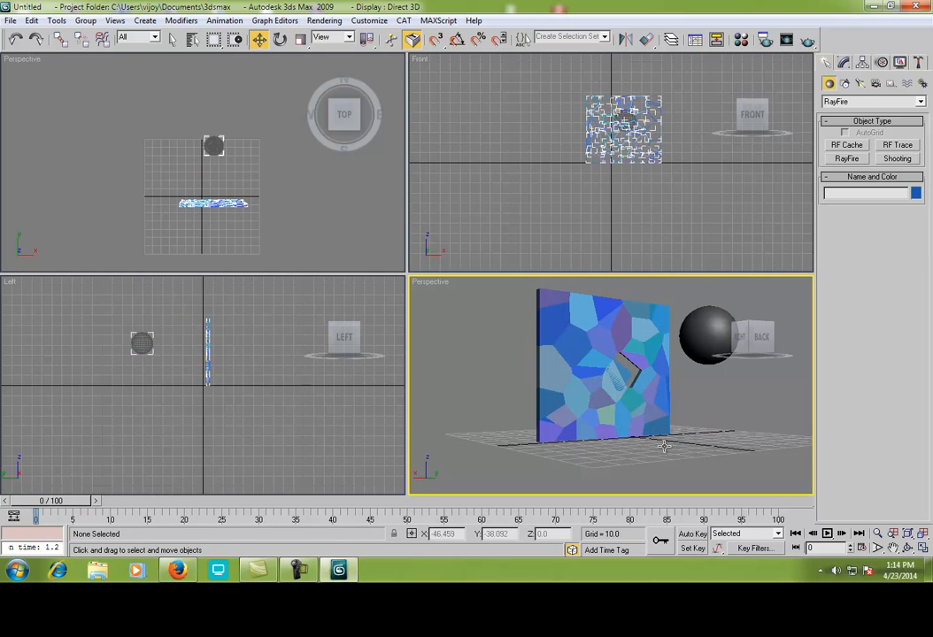
click(707, 337)
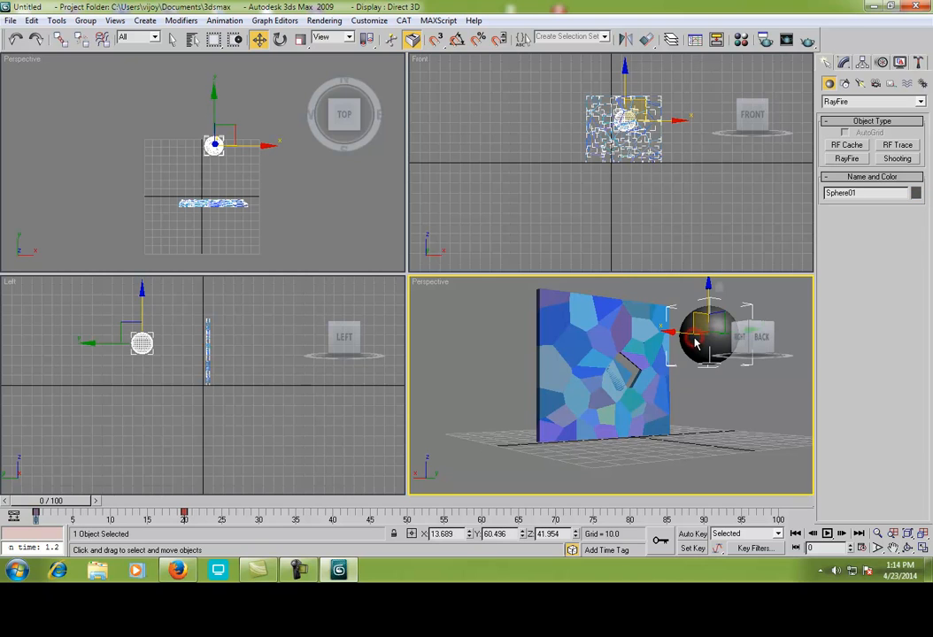
mouse_move(698, 352)
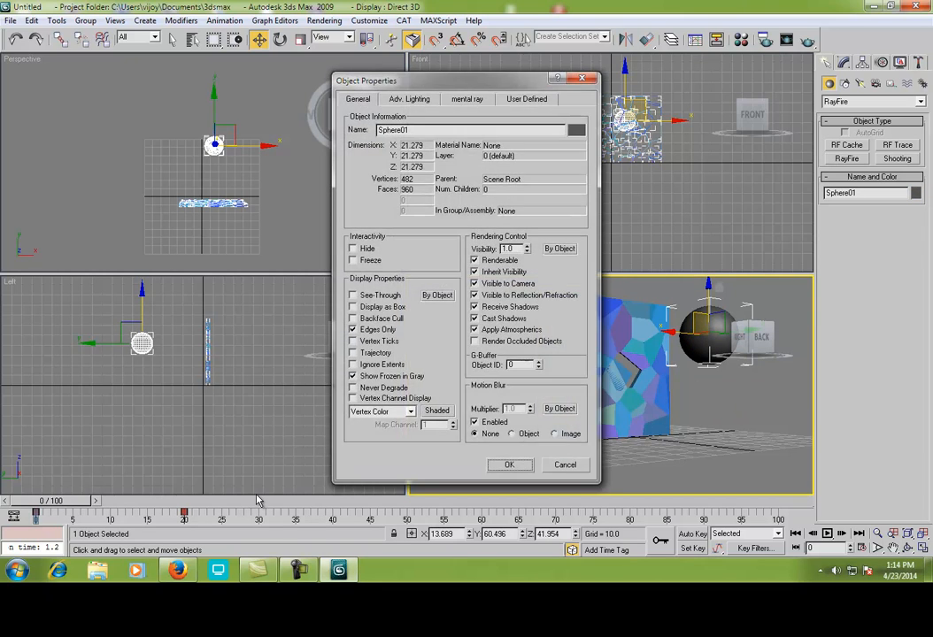
click(510, 464)
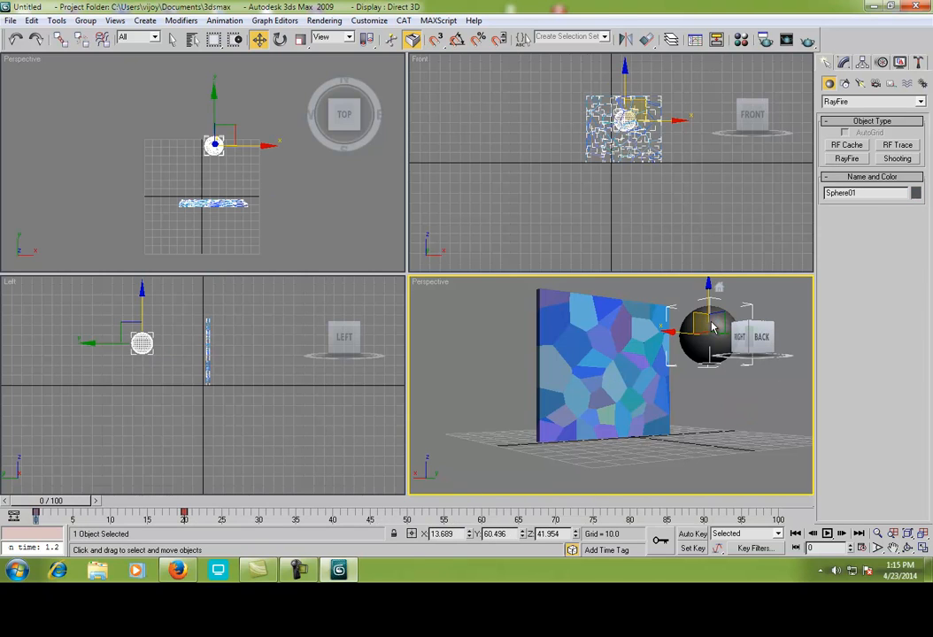
mouse_move(619, 380)
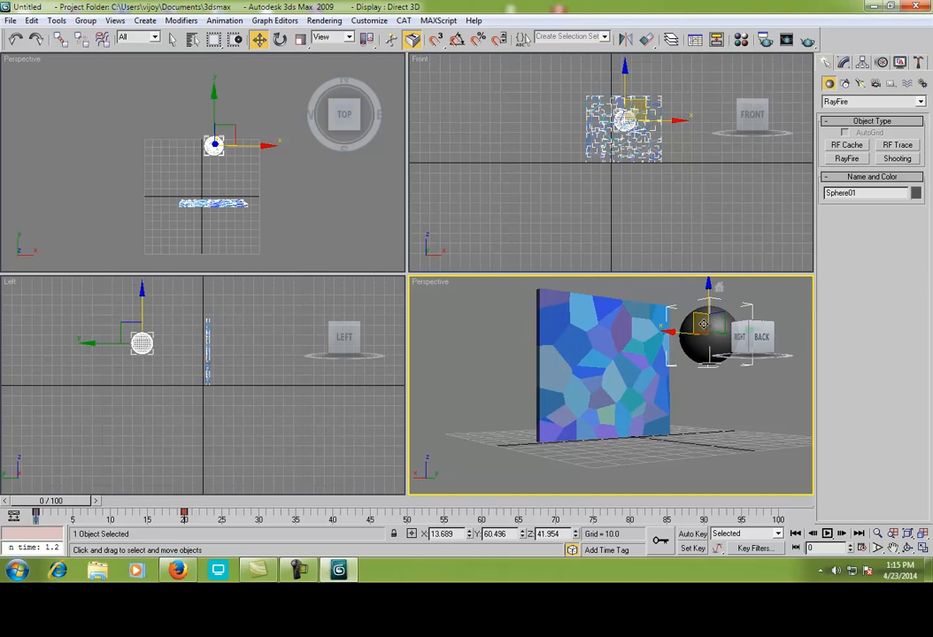
right_click(705, 322)
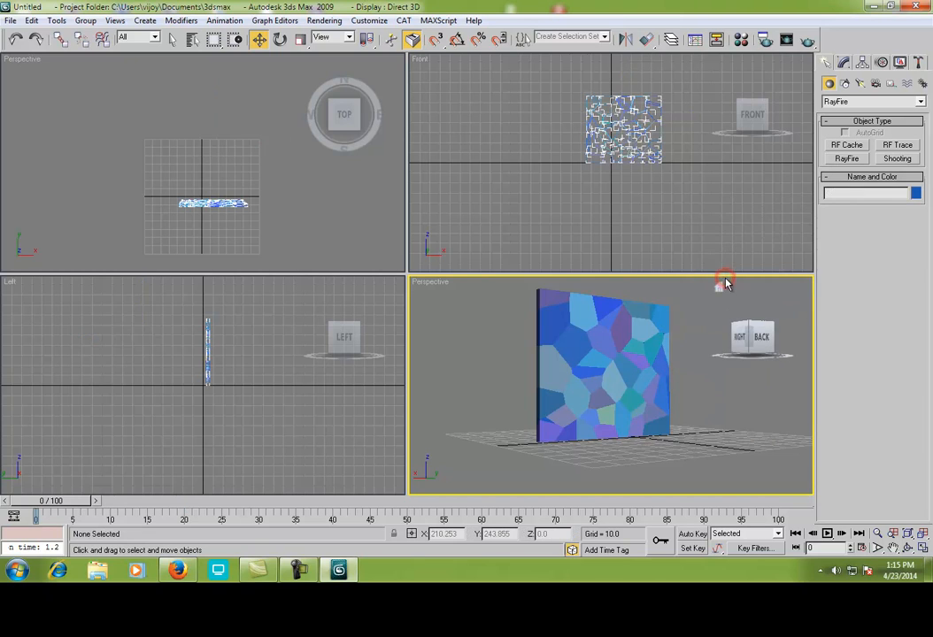
drag(39, 509, 145, 509)
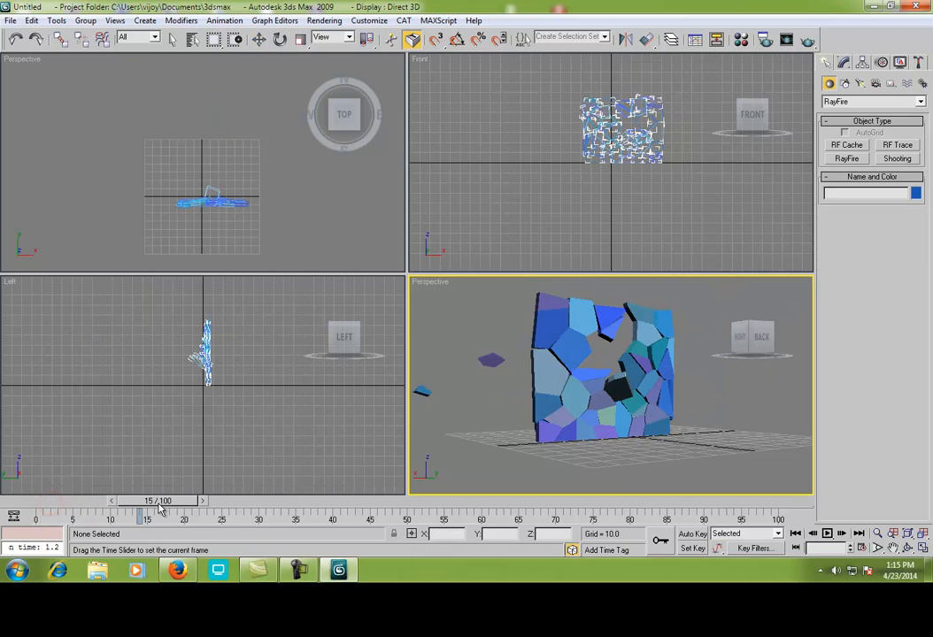